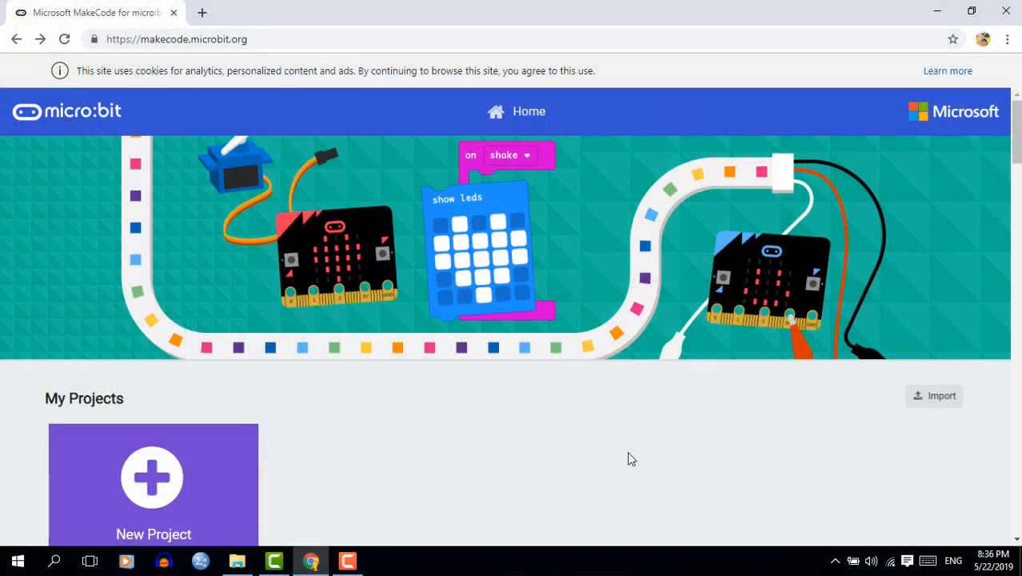
Scroll to the Tutorials gallery and start the Flashing Heart tutorial.
scroll(down, 3)
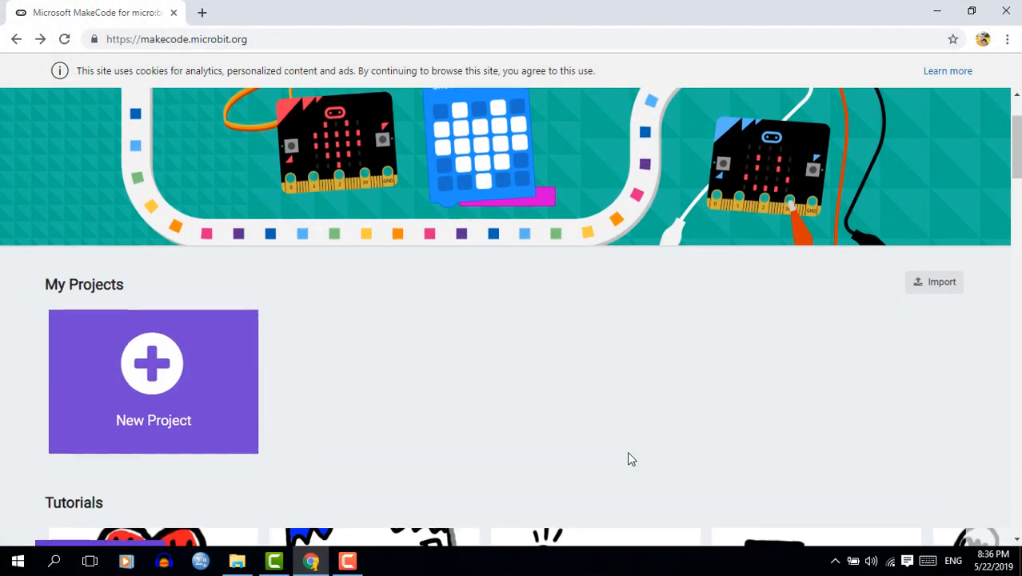
scroll(down, 3)
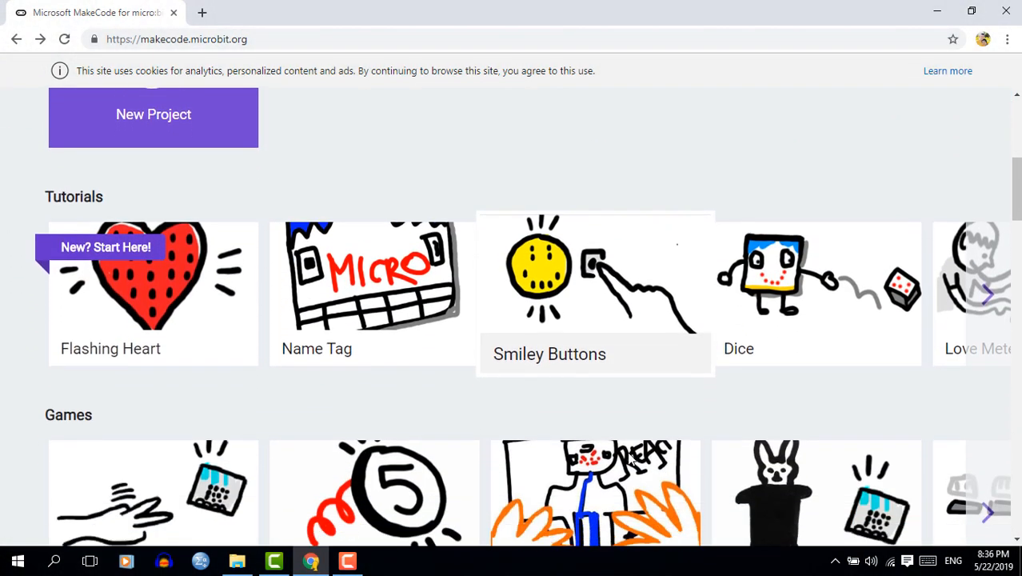
scroll(down, 3)
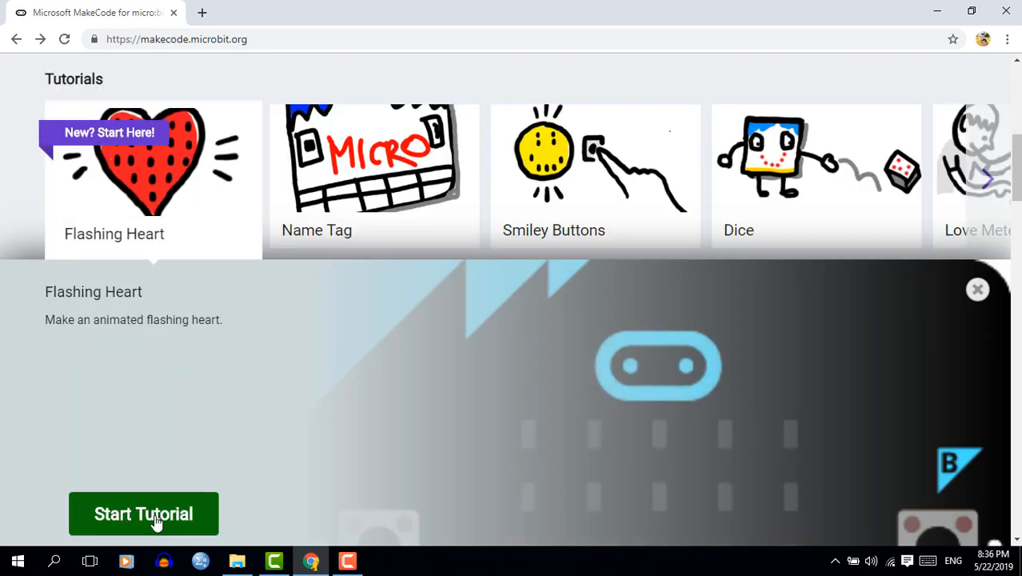
click(144, 513)
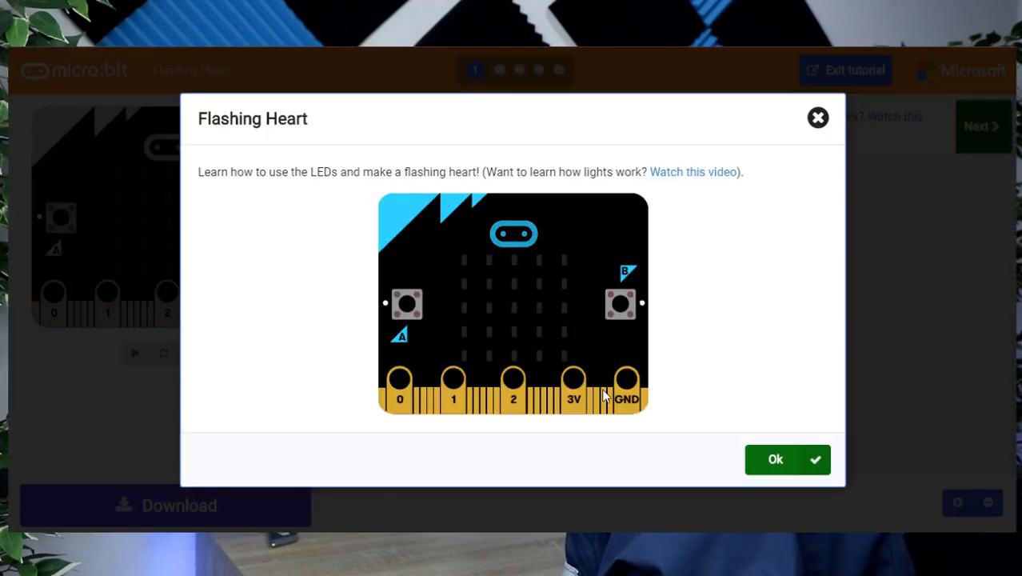
Dismiss the introduction and step hint, then reach the Basic blocks category.
click(774, 458)
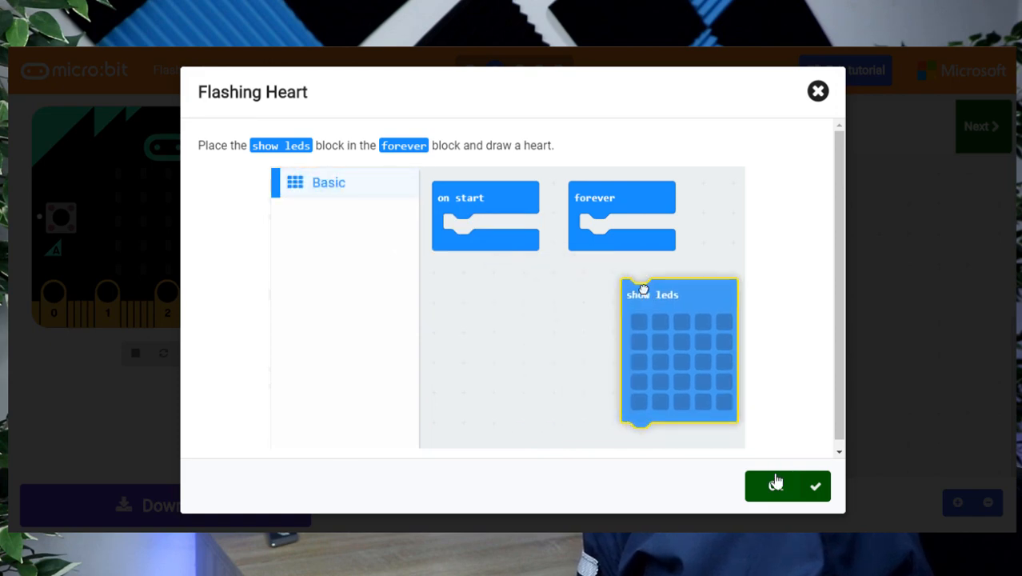
click(787, 487)
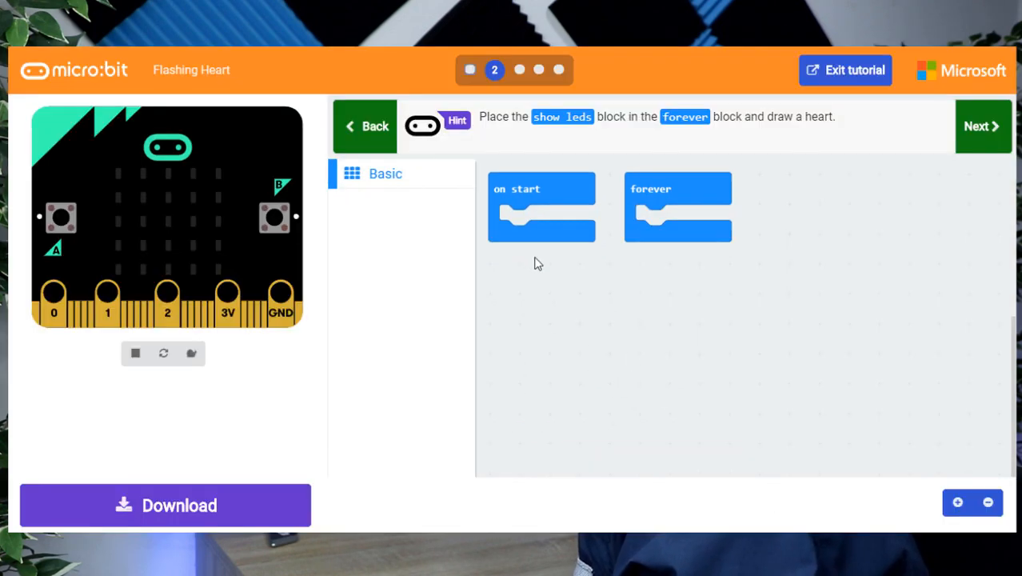
click(386, 173)
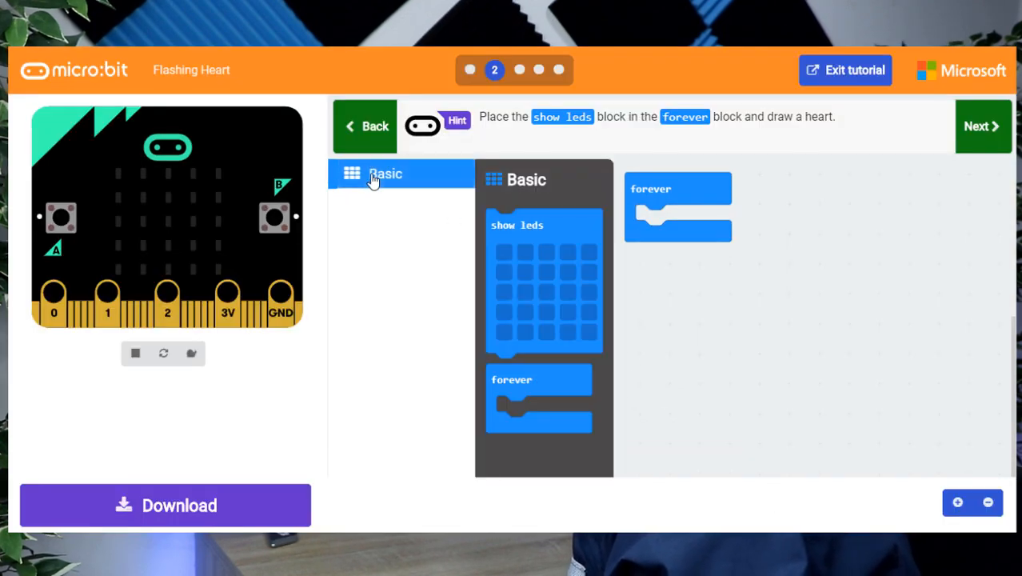
mouse_move(544, 253)
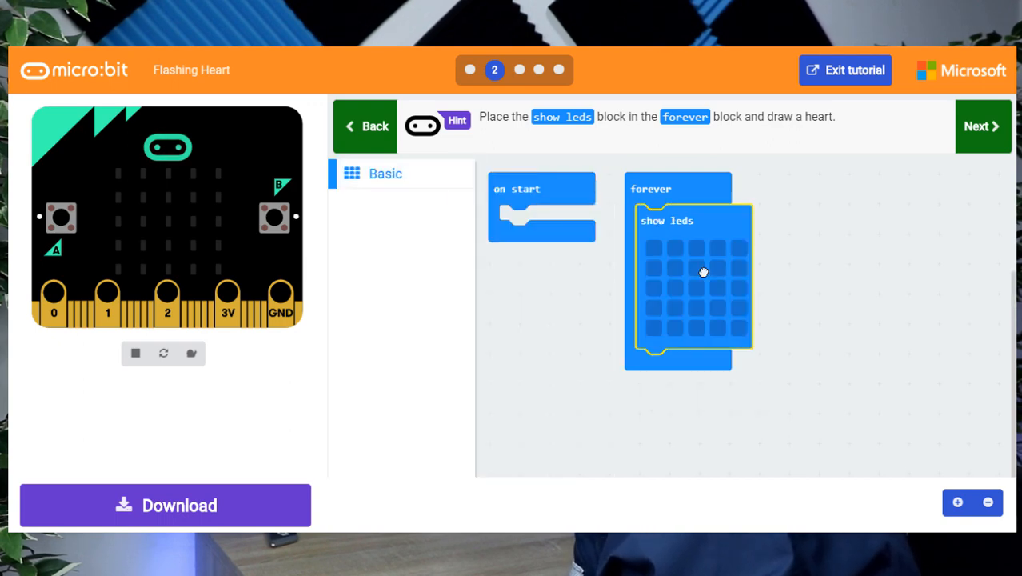
Draw a heart pattern on the show leds block inside forever and advance to the next step.
click(652, 247)
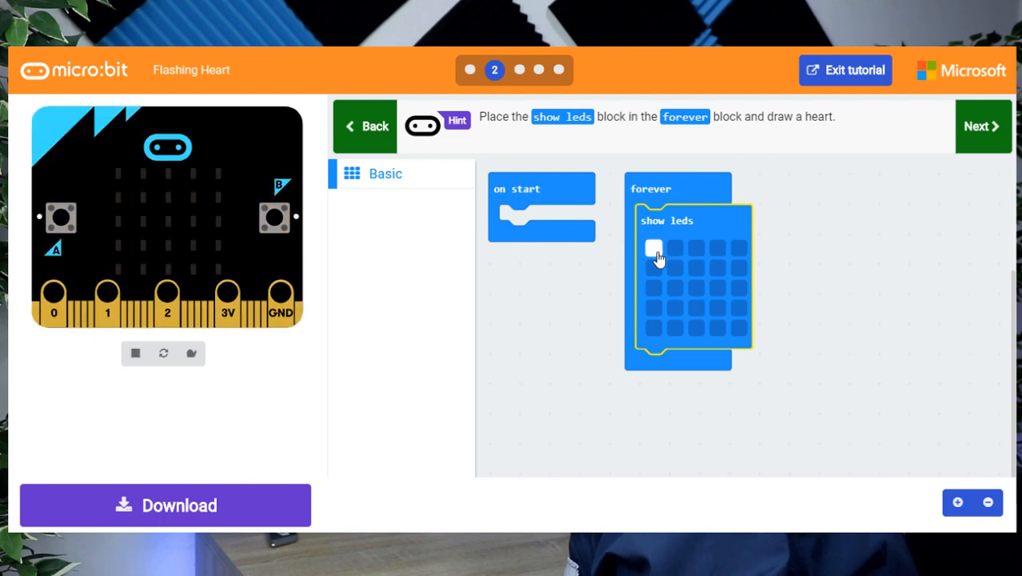
click(672, 246)
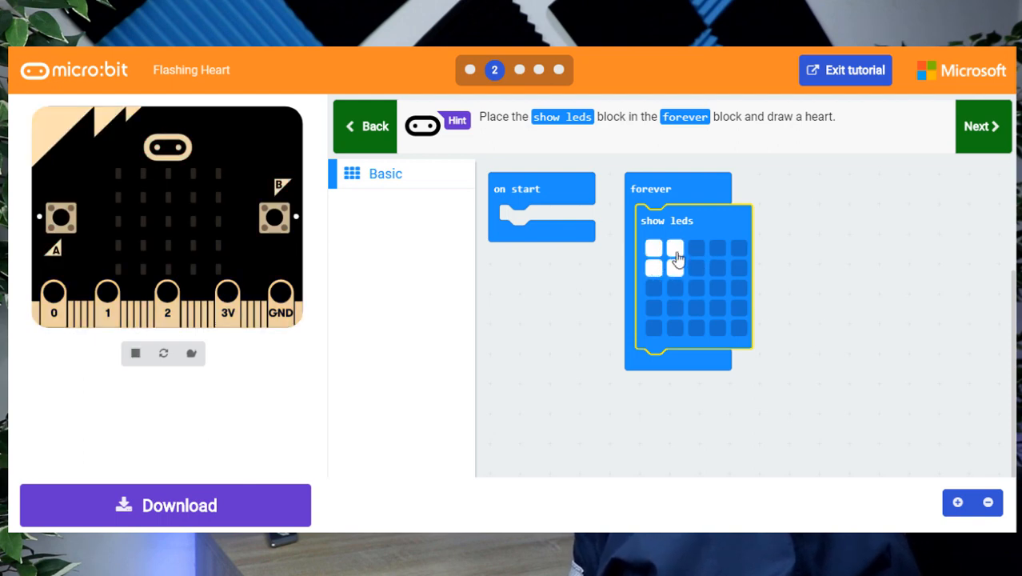
click(716, 246)
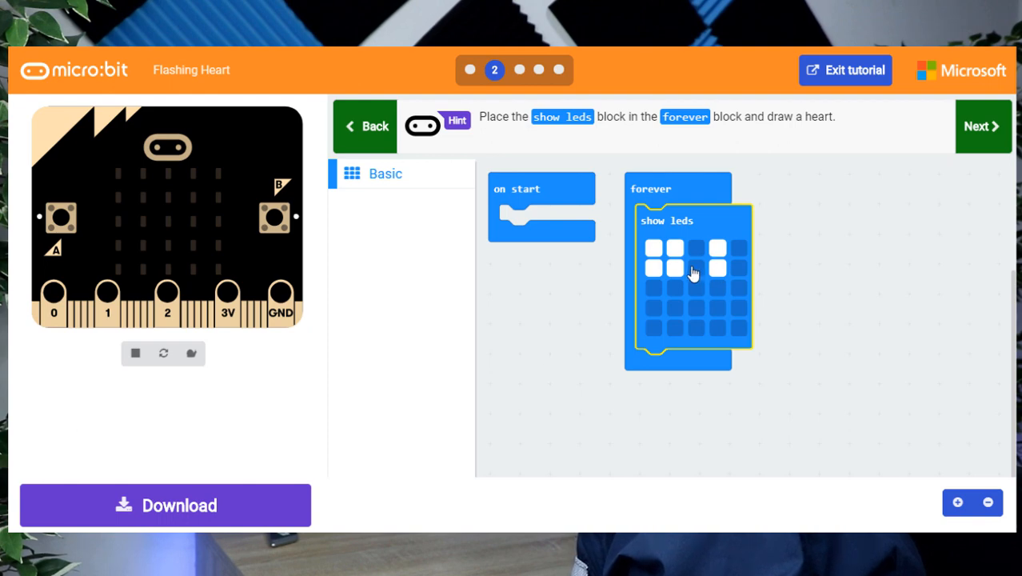
click(696, 268)
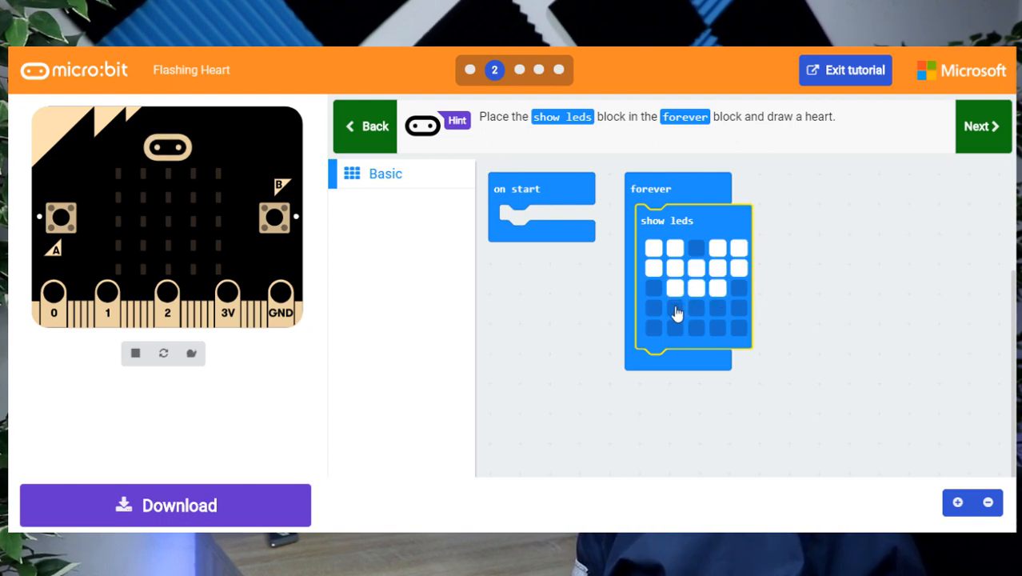
click(694, 328)
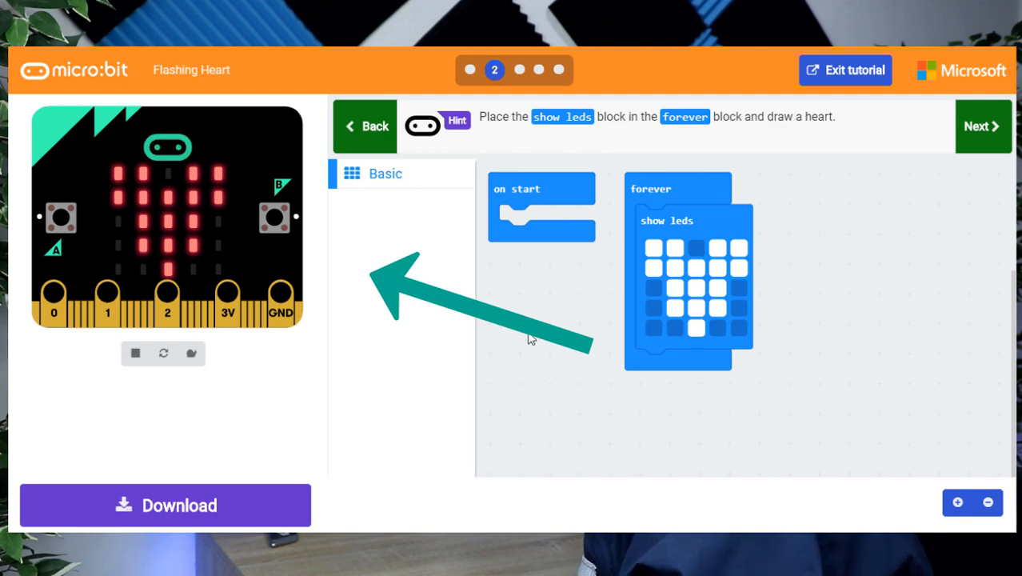
click(981, 124)
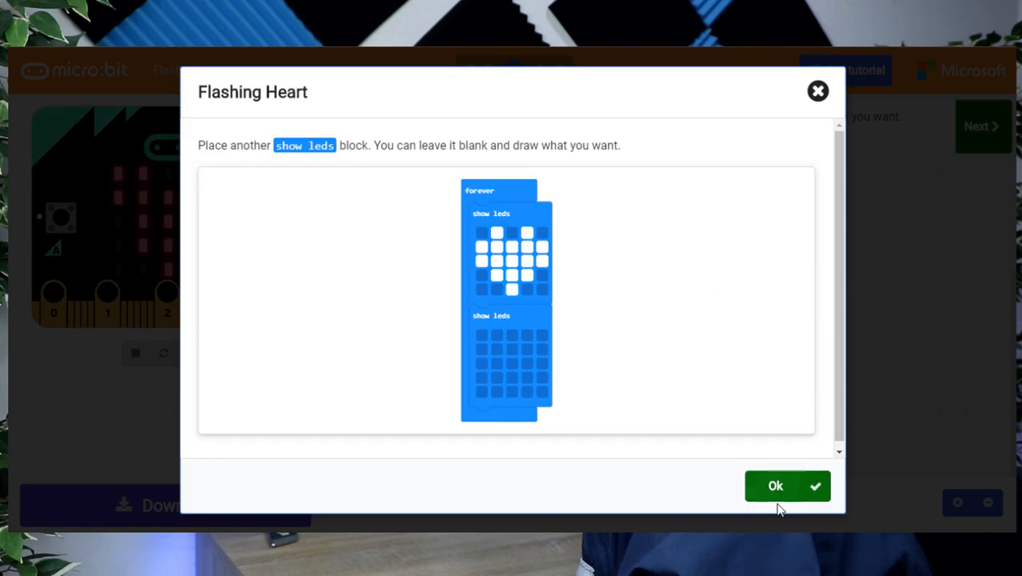
Add a second, blank show leds block under the heart so it flashes.
click(787, 486)
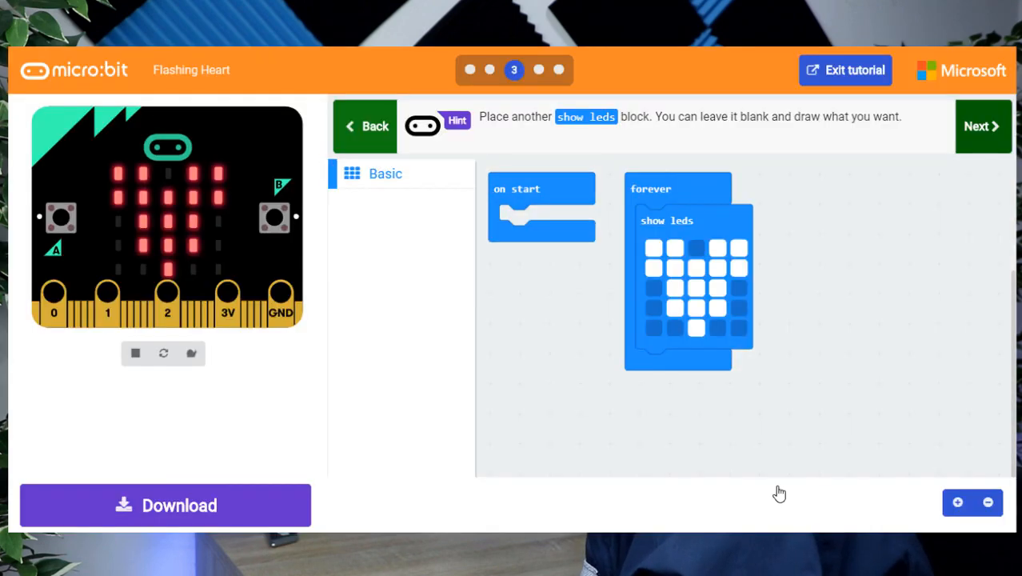
click(653, 248)
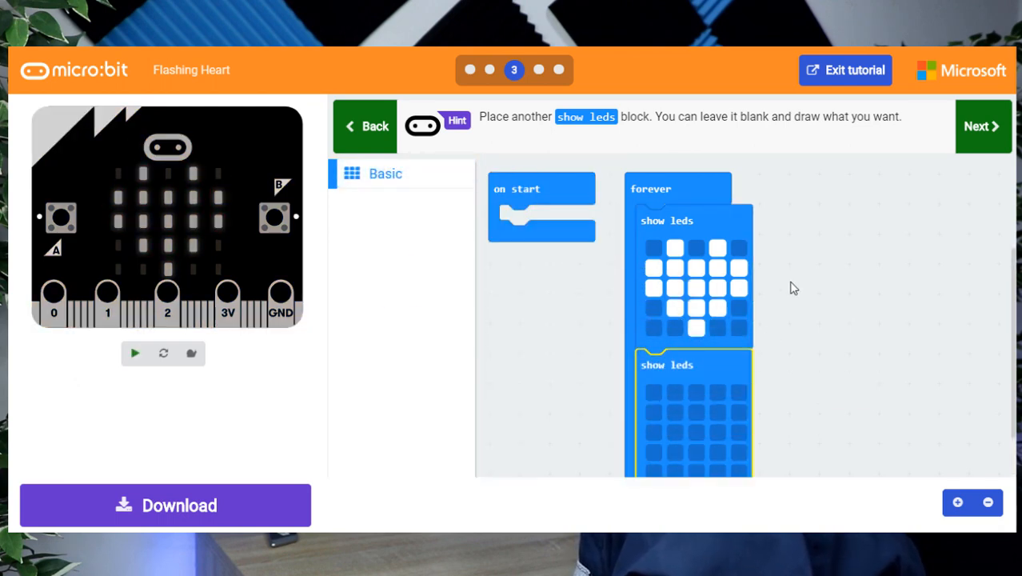
click(134, 353)
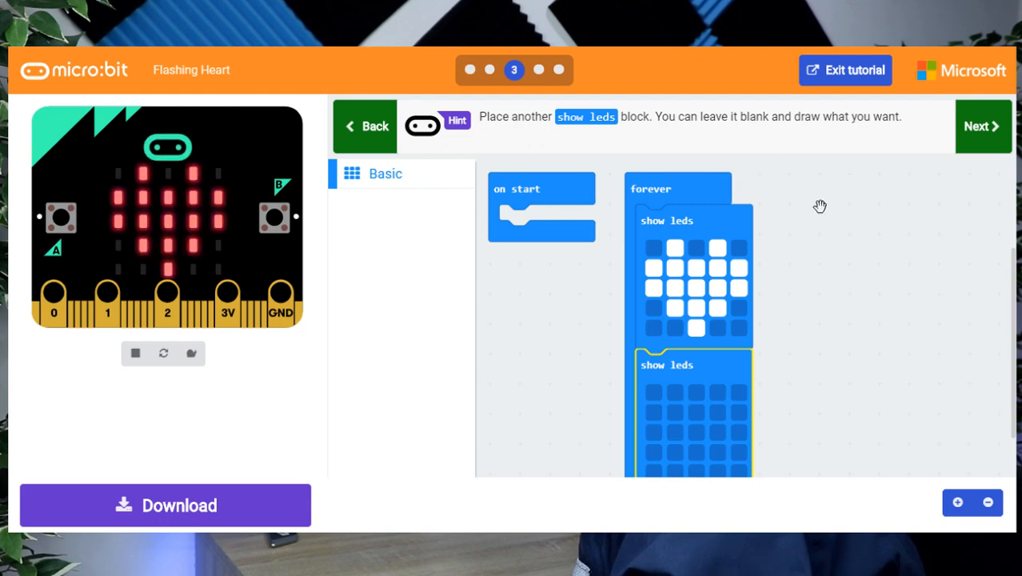
click(982, 127)
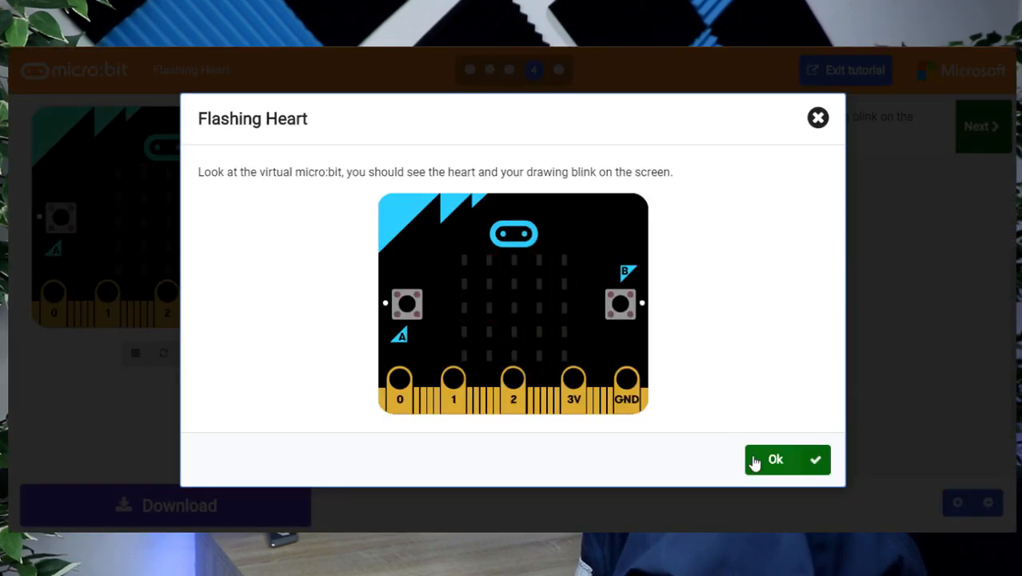
Advance through the remaining hints to the tutorial's final download step.
click(787, 457)
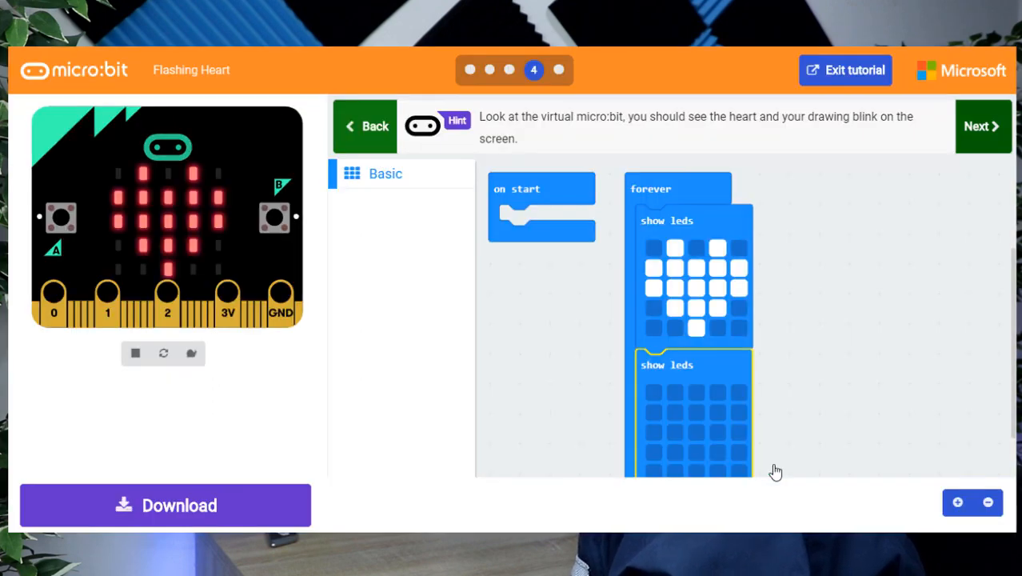
click(982, 125)
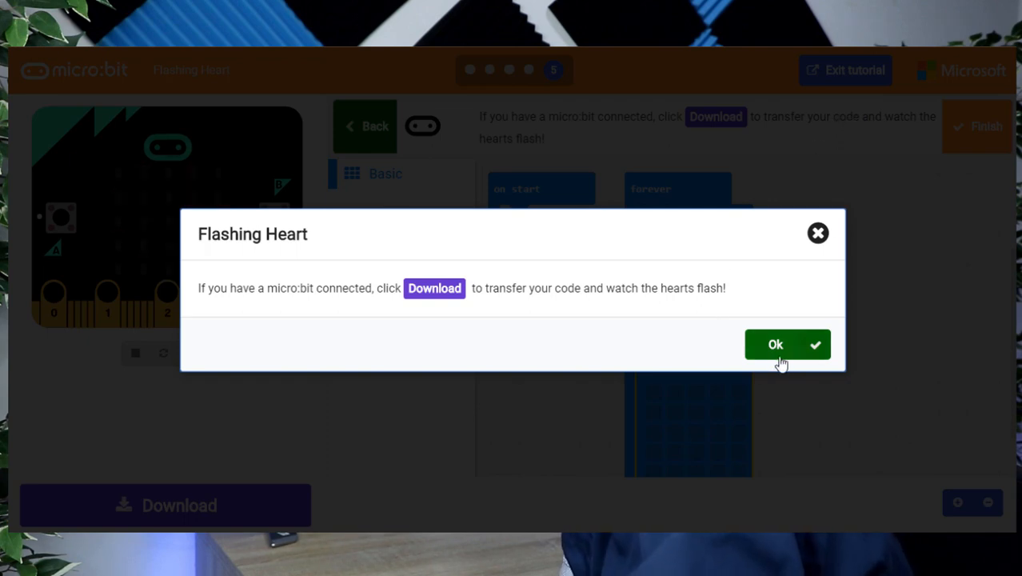
click(787, 344)
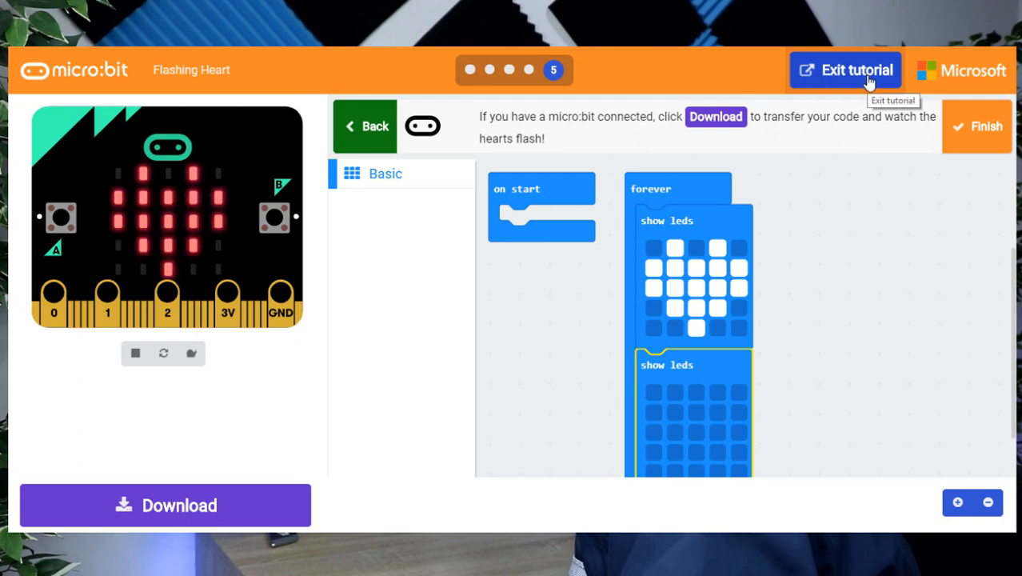
Leave Flashing Heart, return home and start the Name Tag tutorial.
click(844, 70)
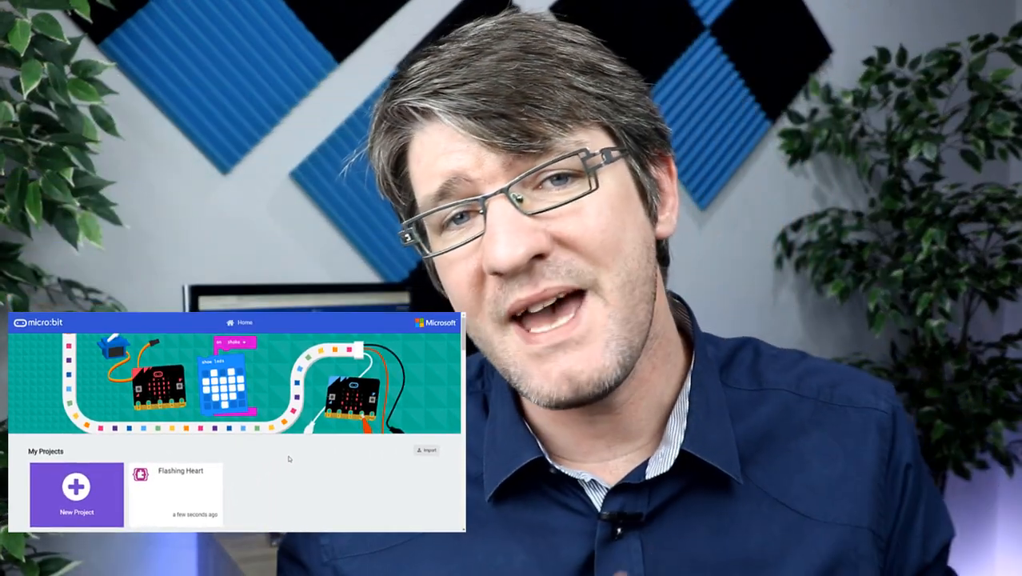
scroll(down, 3)
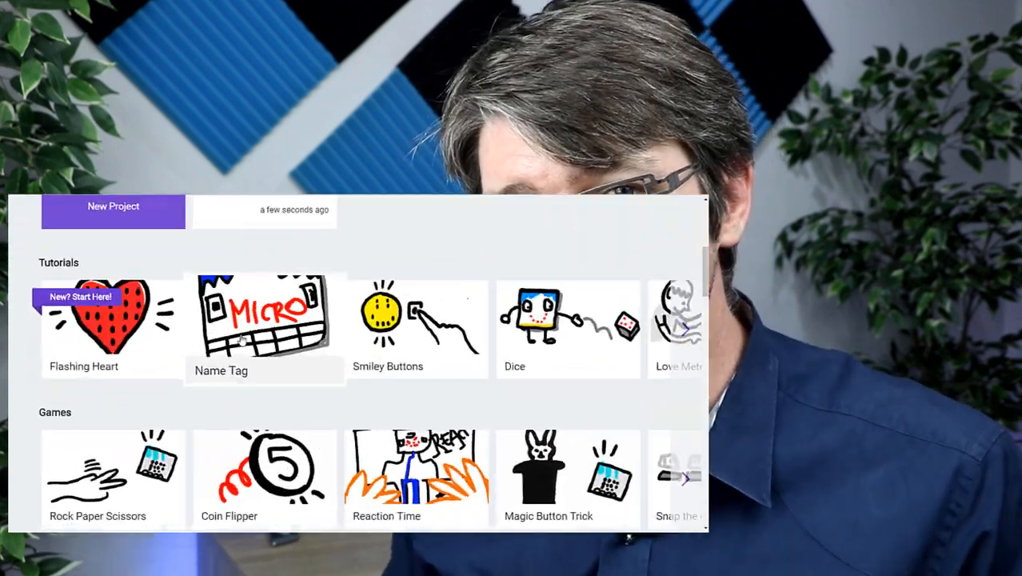
click(265, 320)
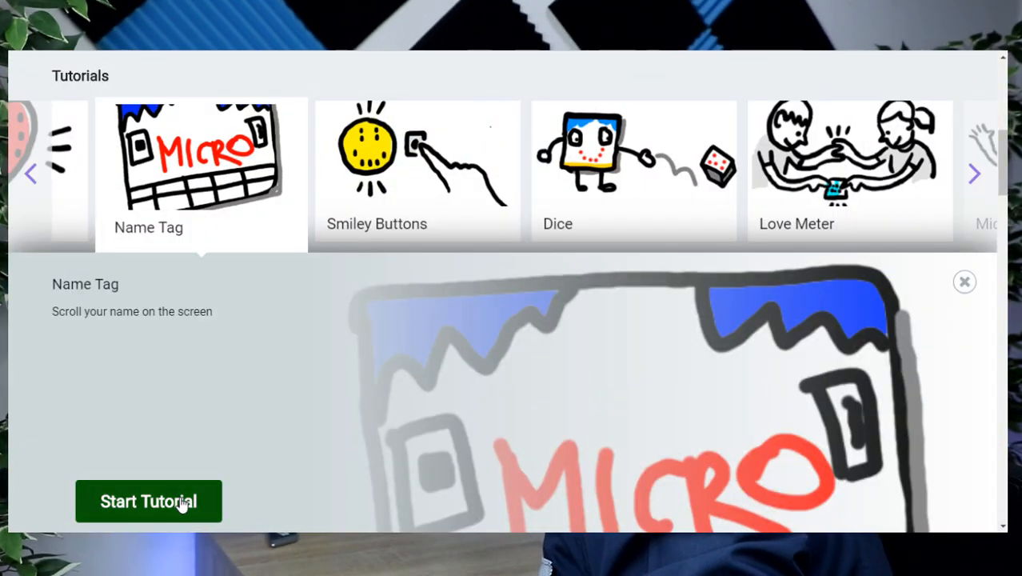
click(147, 501)
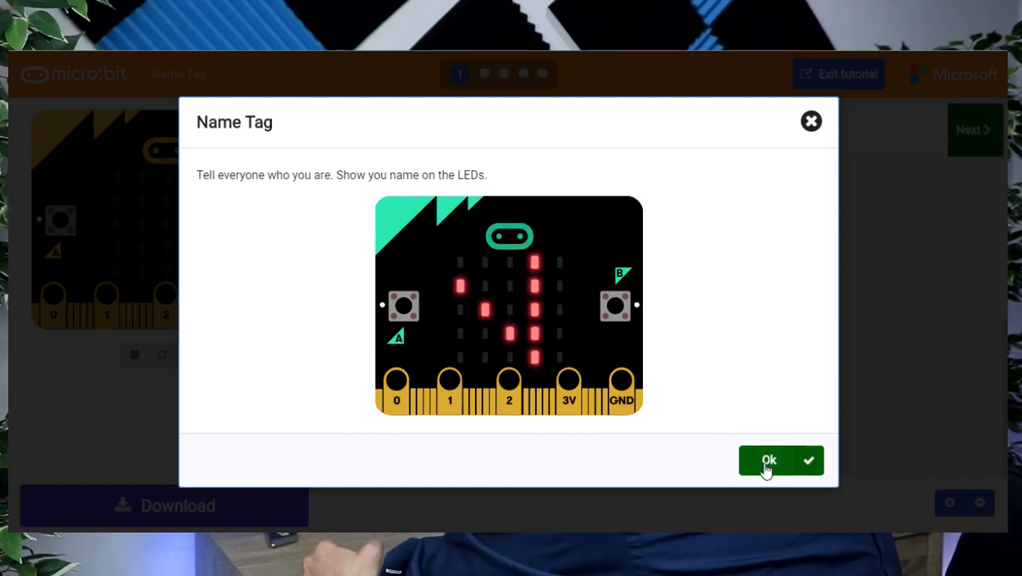
Set the show string block in forever to scroll 'Flipped' and move to the simulator-check step.
click(767, 461)
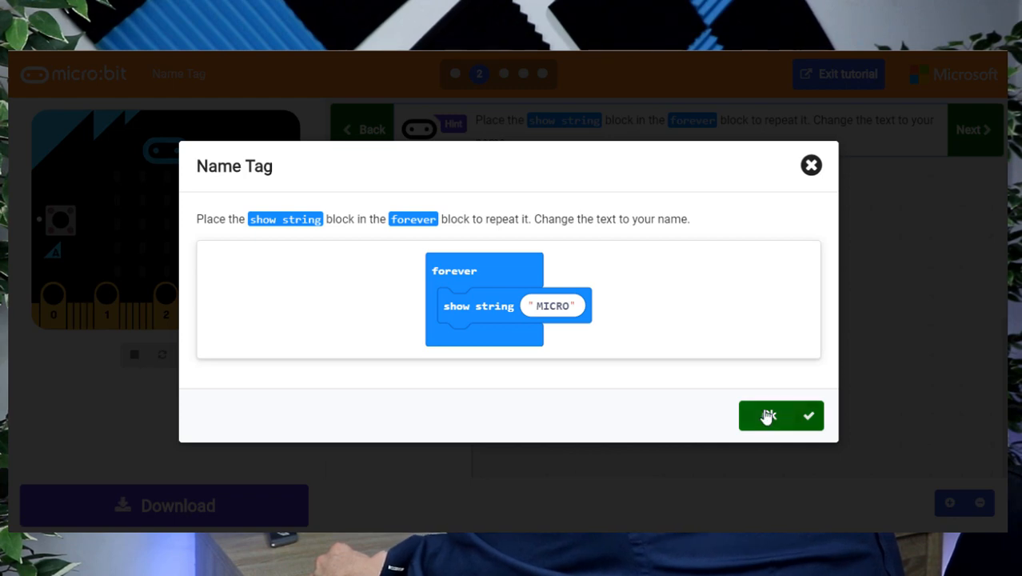
click(780, 416)
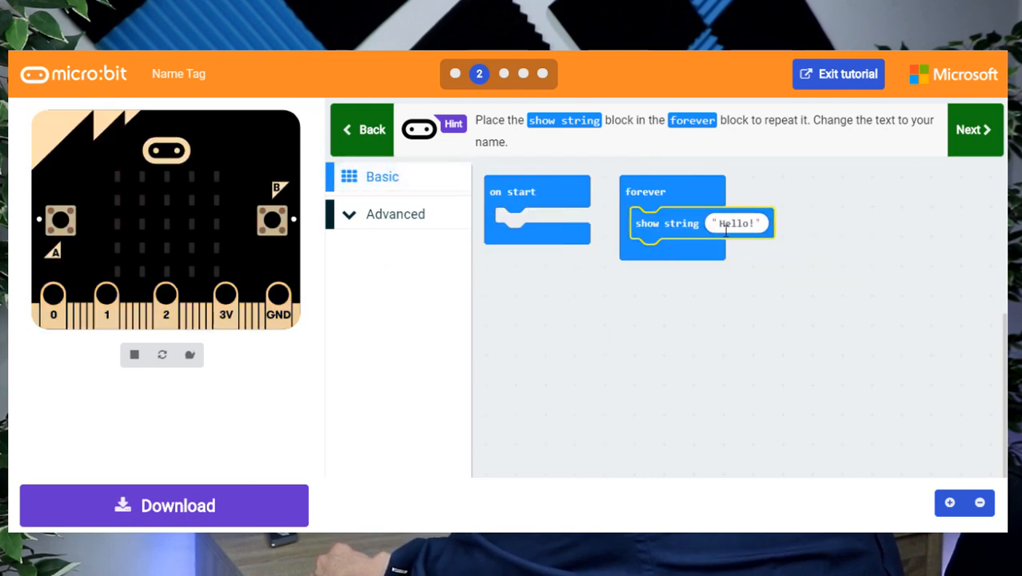
click(735, 224)
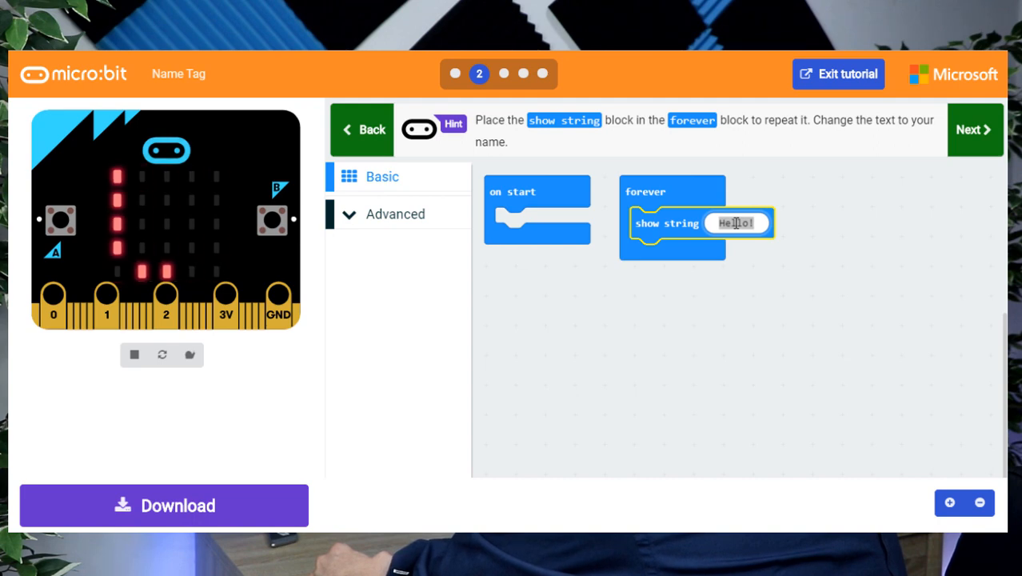
text(Flipped)
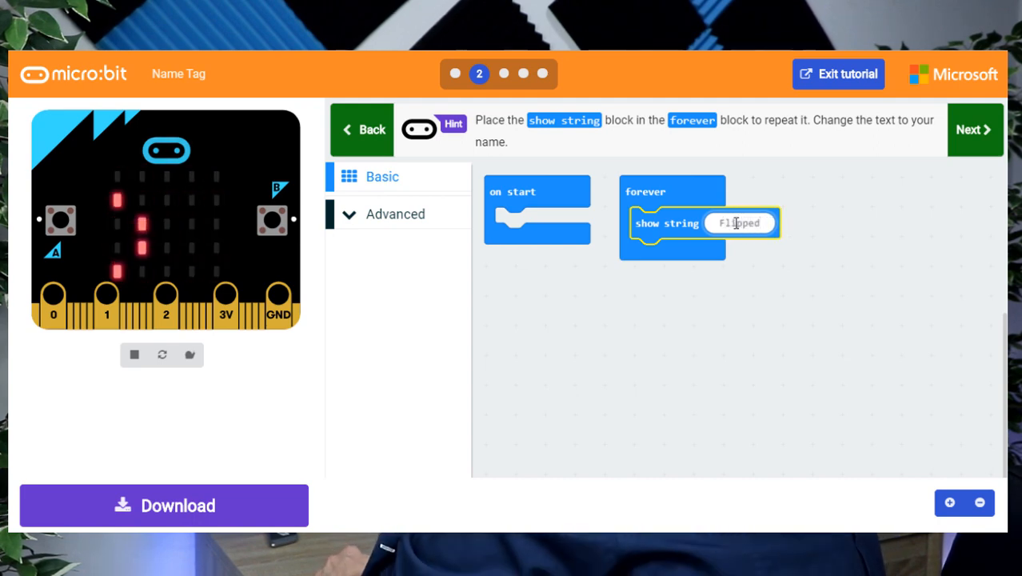
click(854, 286)
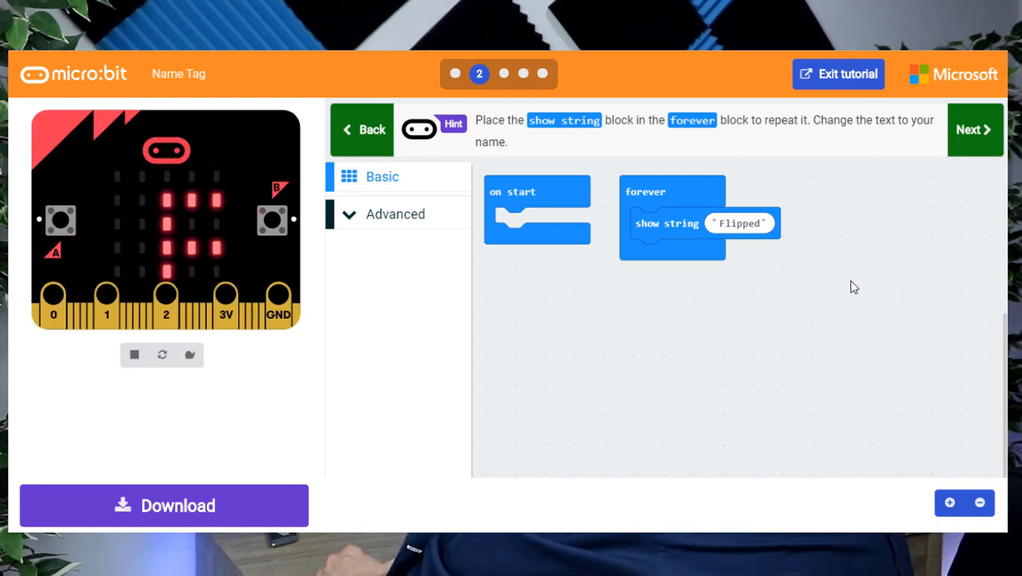
click(975, 129)
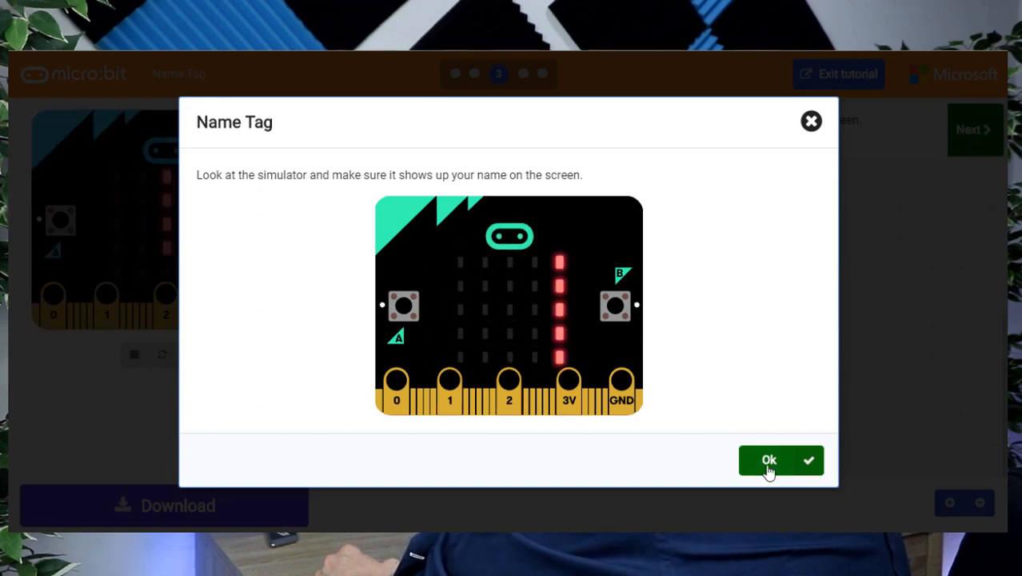
Add a second show string with 'Classroom Tutorials' under the first and reach the final step.
click(767, 460)
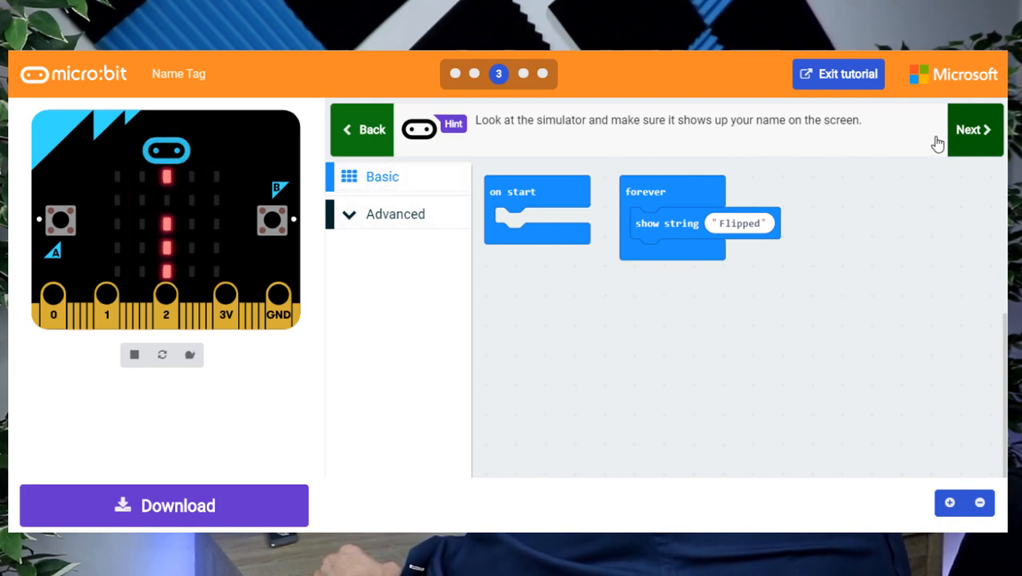
click(973, 129)
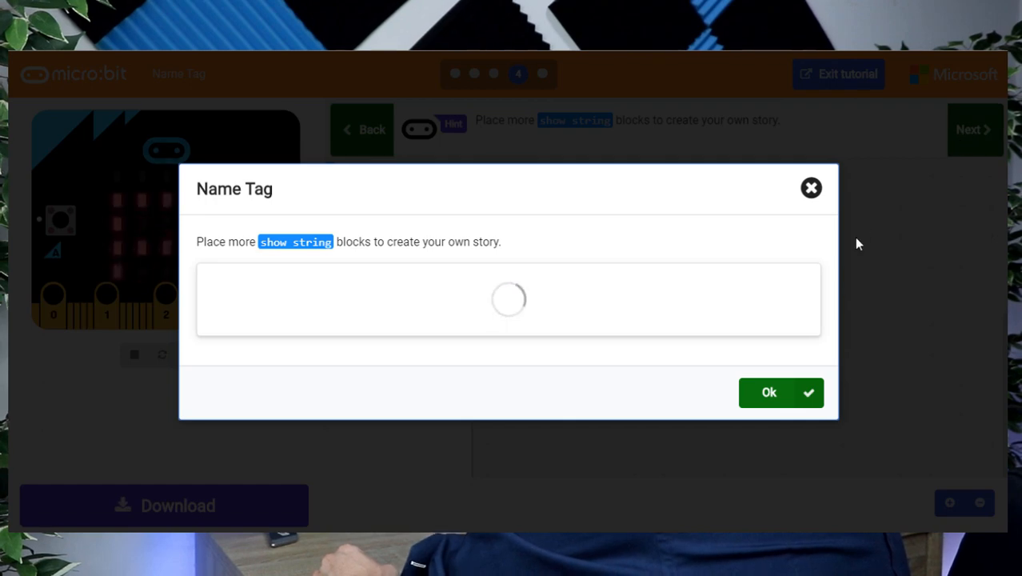
click(767, 392)
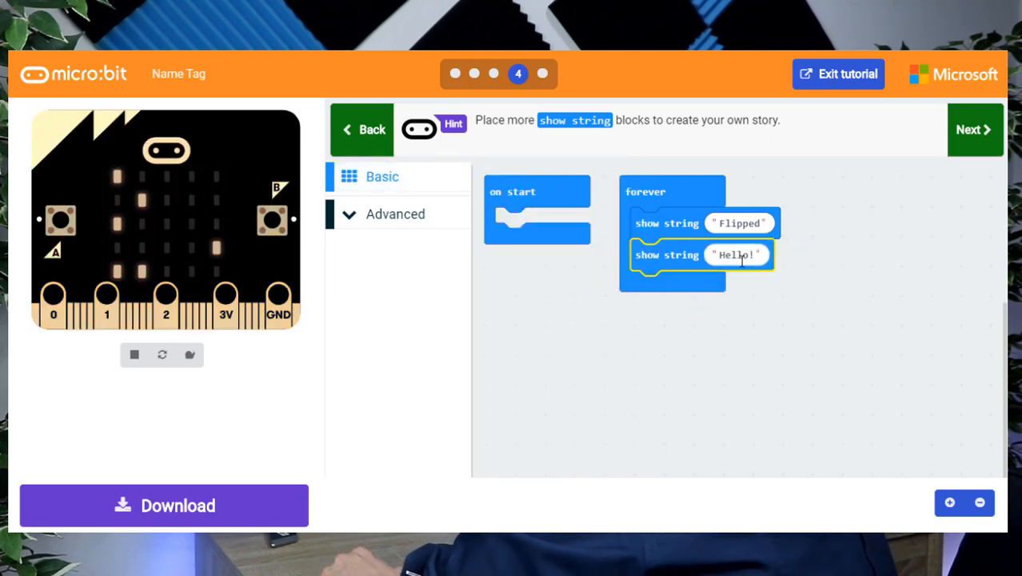
text(Clas)
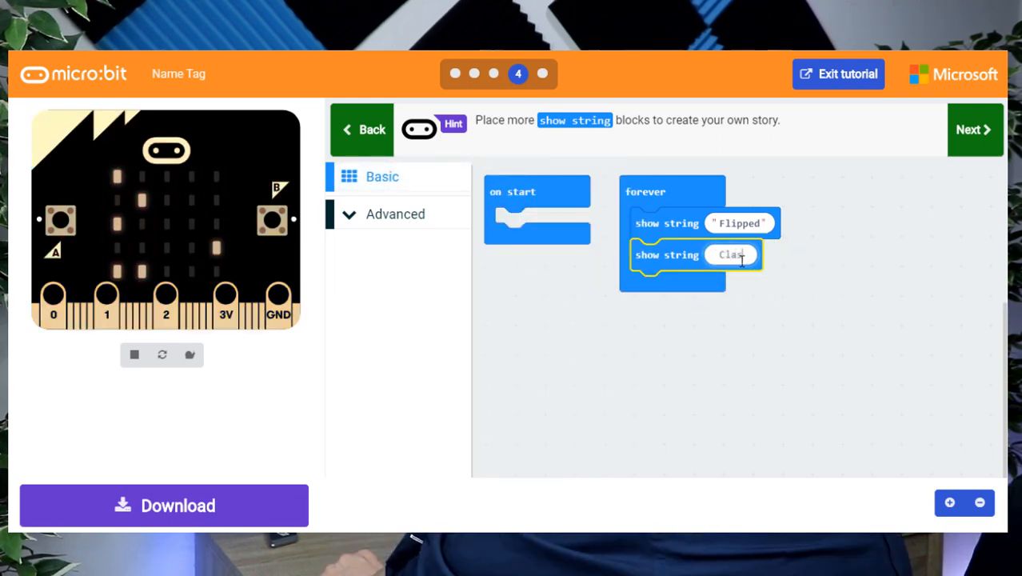
text(Classroom Tutorials)
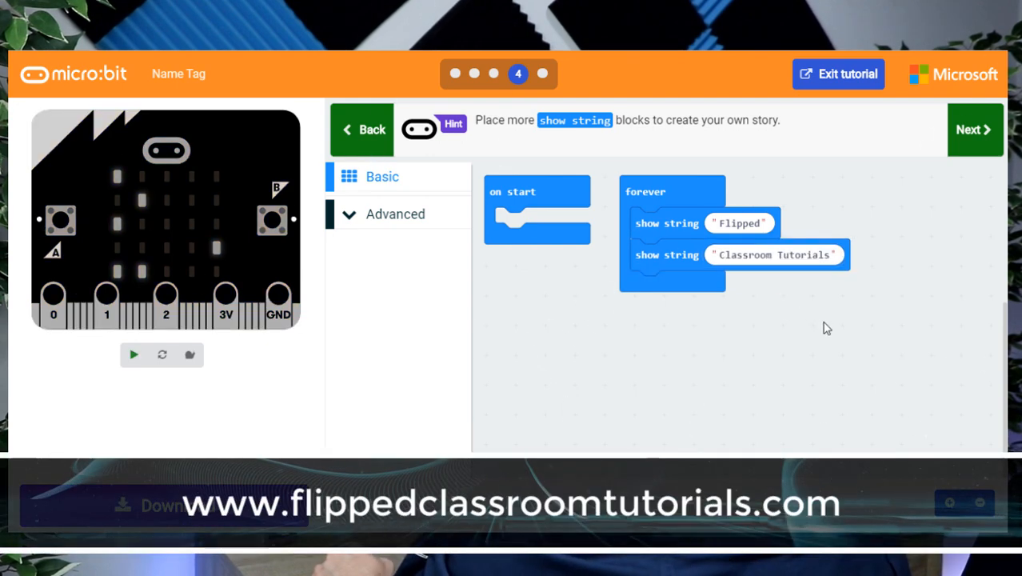
click(133, 355)
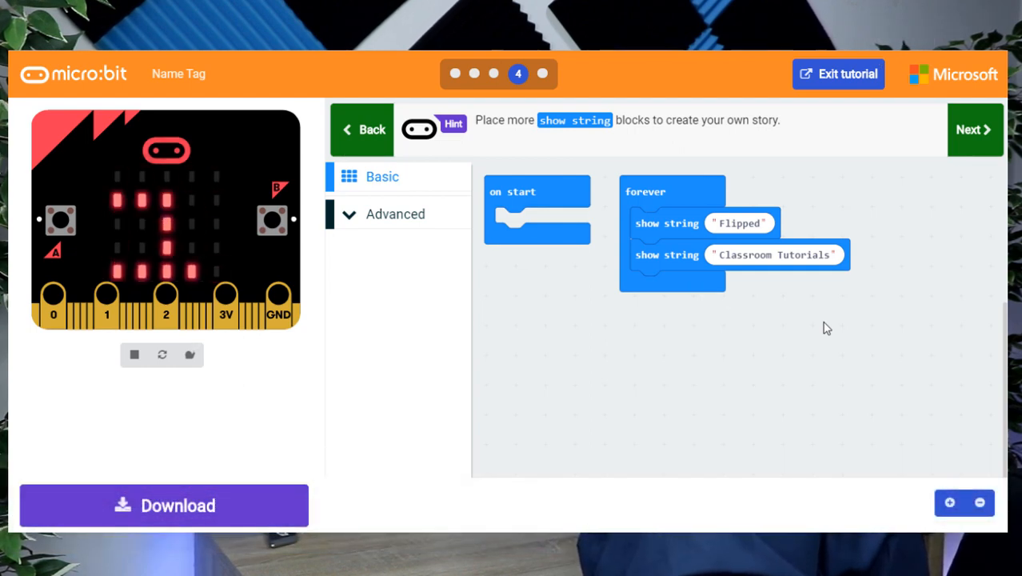
click(973, 129)
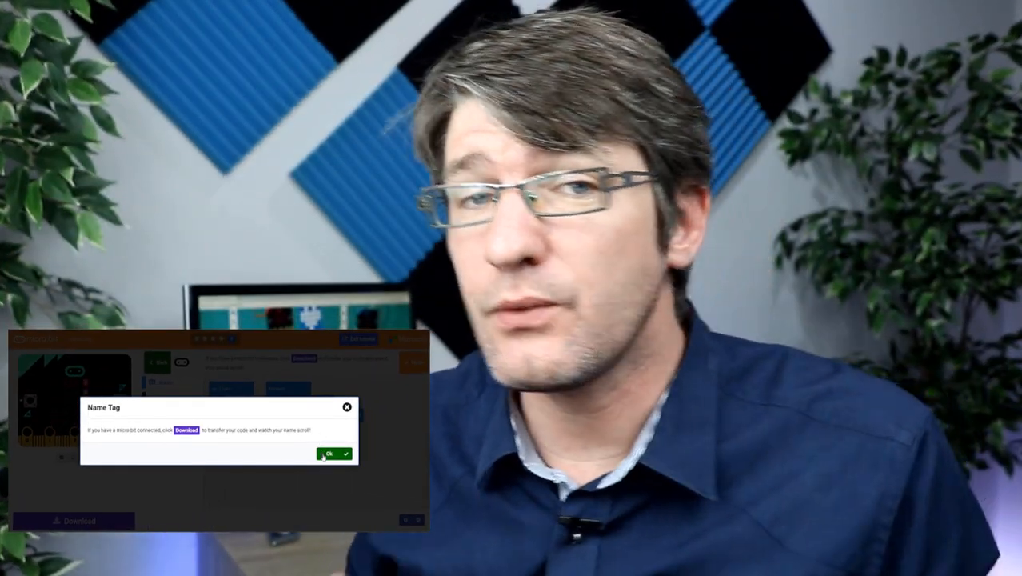
Finish the Name Tag tutorial and start the Smiley Buttons tutorial.
click(329, 454)
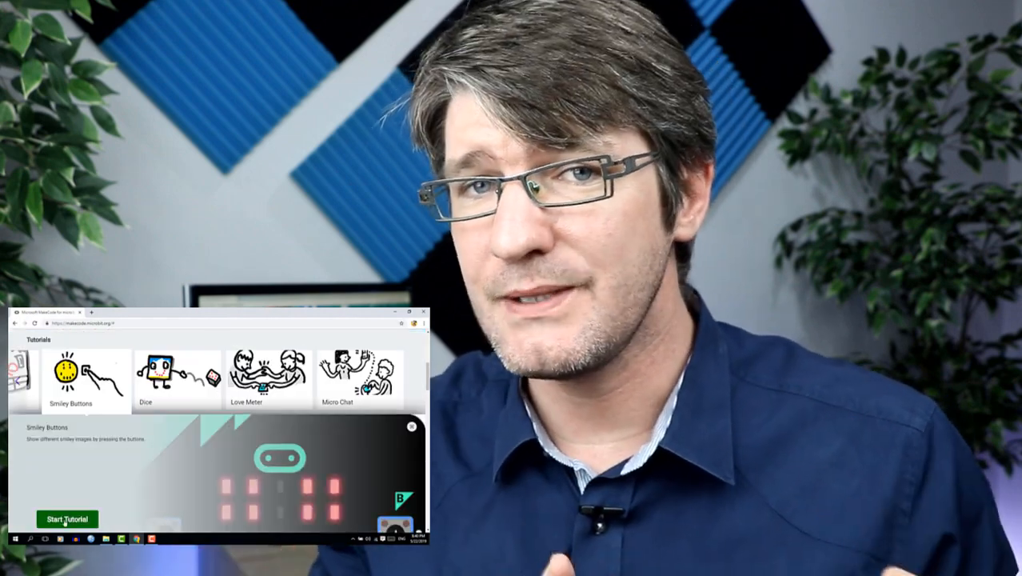
click(67, 519)
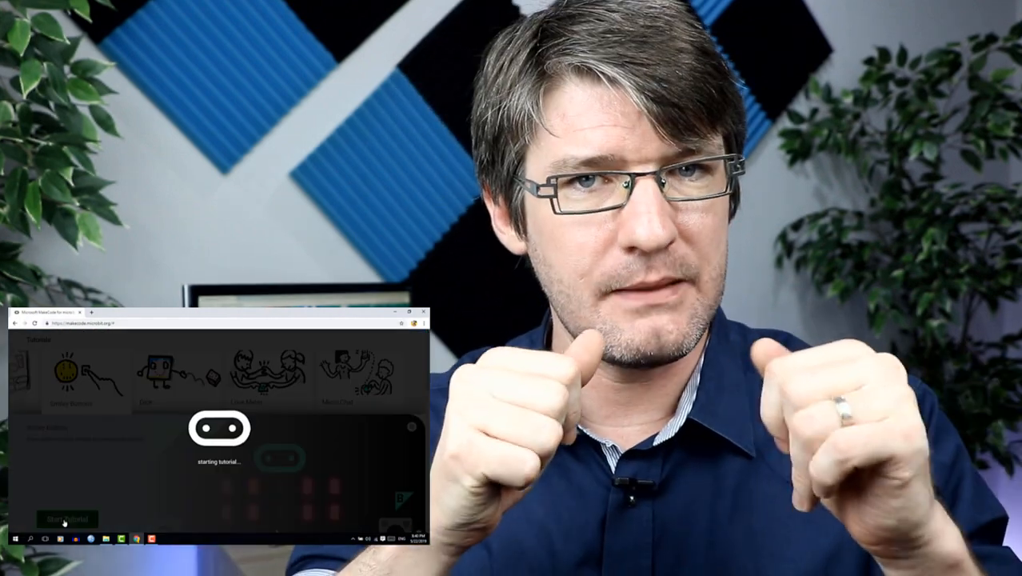
click(63, 518)
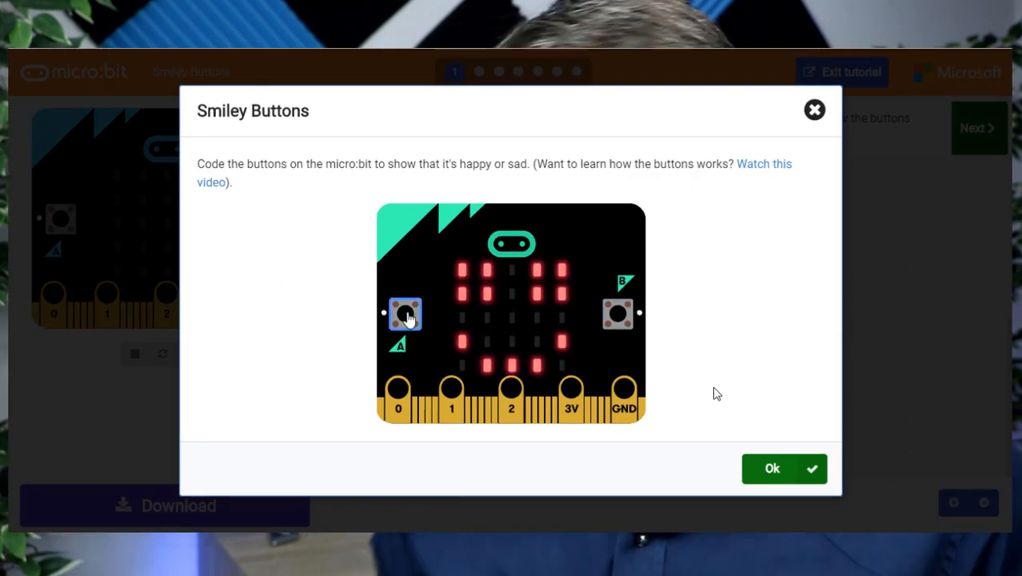
Place an on button A pressed block with a show leds smiley below on start.
click(783, 467)
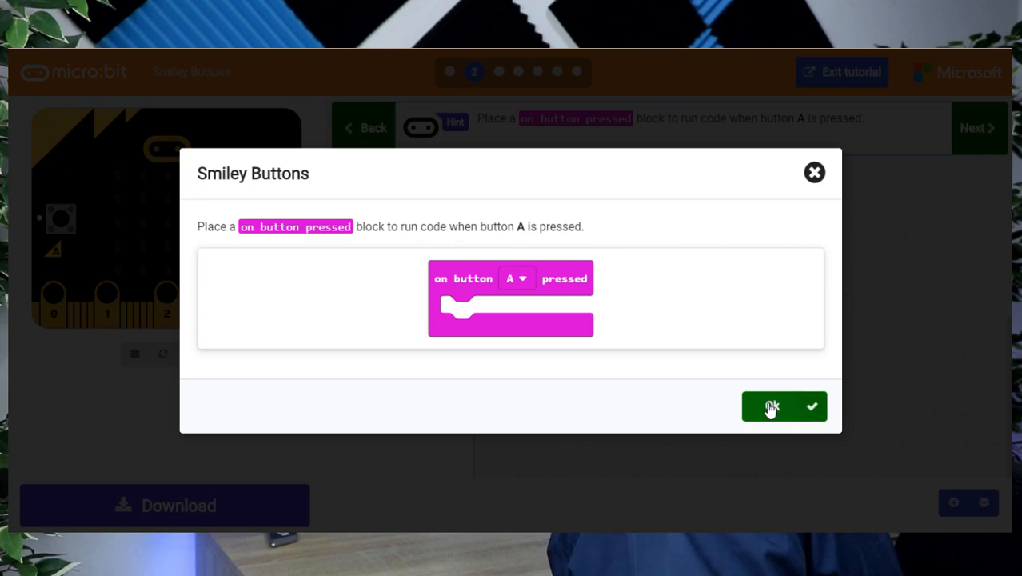
click(771, 407)
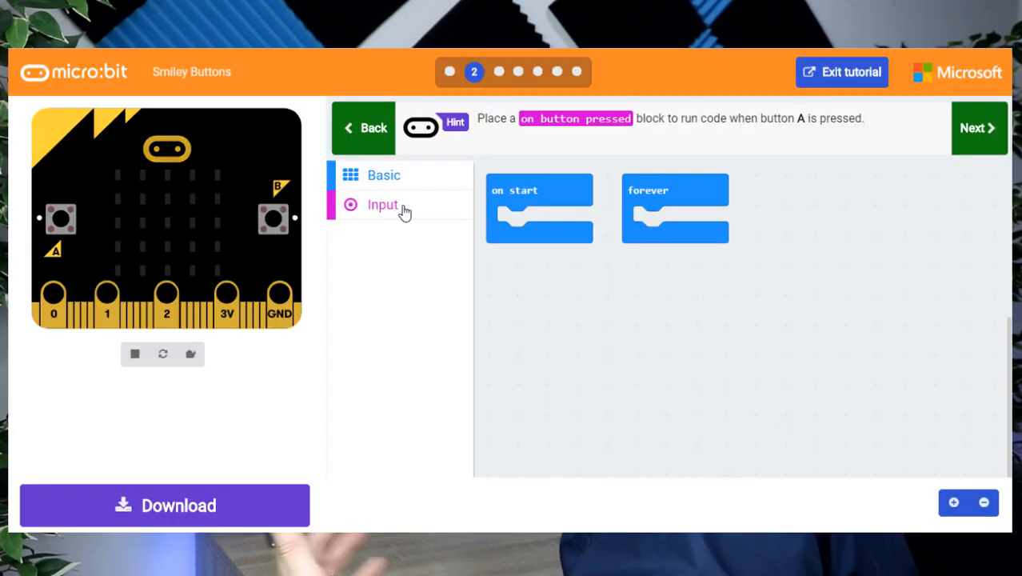
click(382, 205)
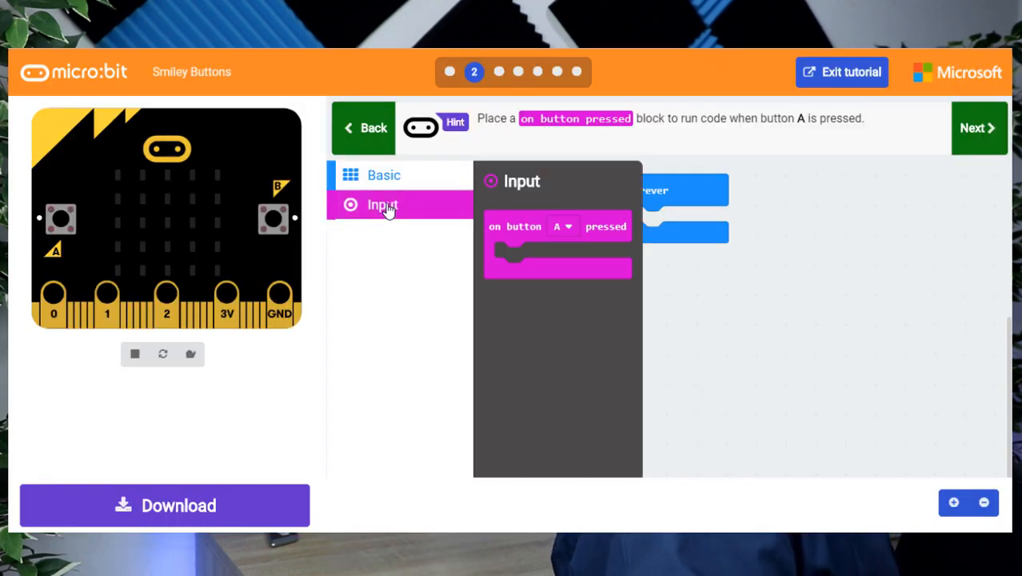
drag(557, 228, 732, 304)
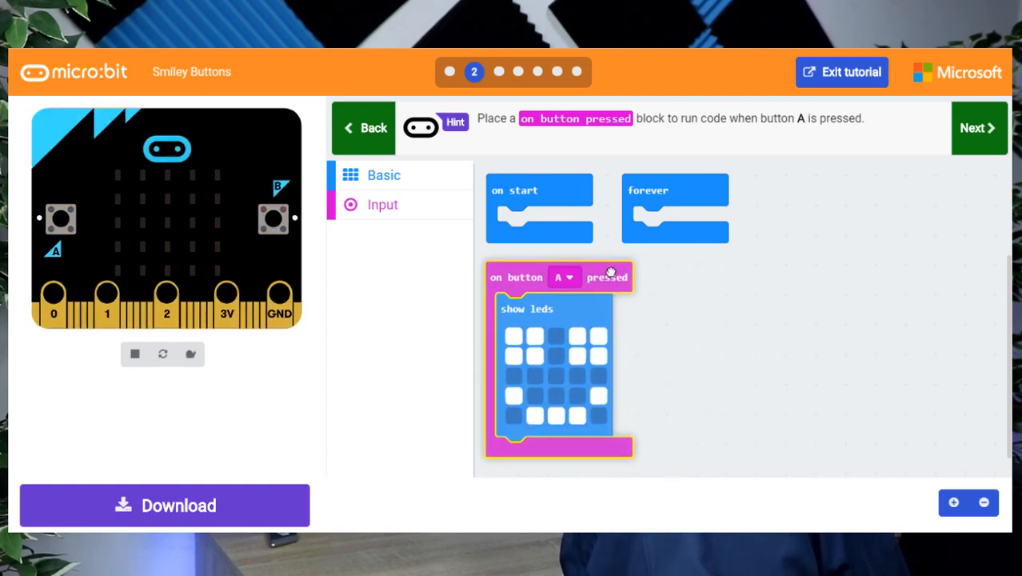
Add a second on button pressed handler from Input and set it to button B for the frown.
click(979, 128)
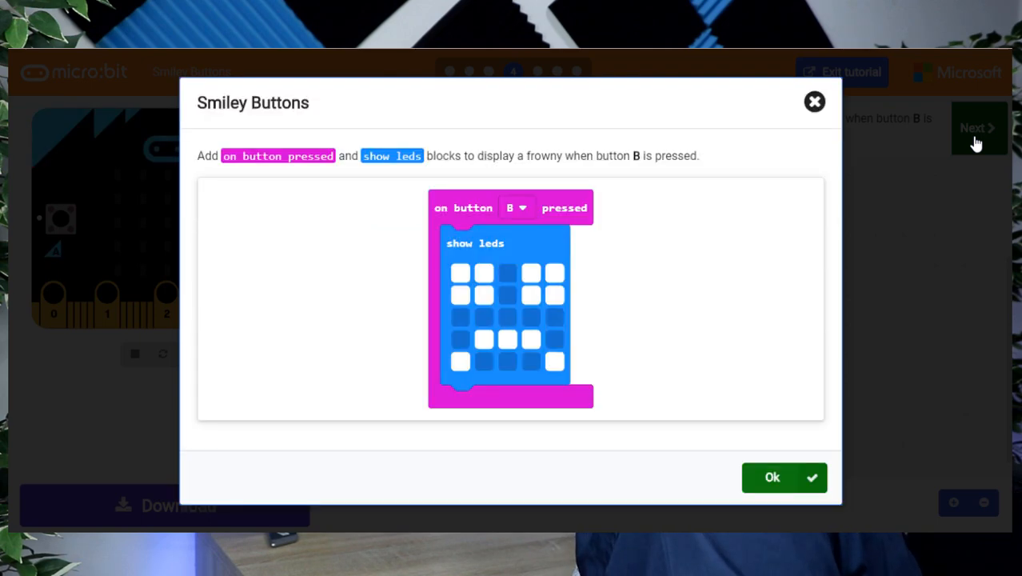
click(771, 477)
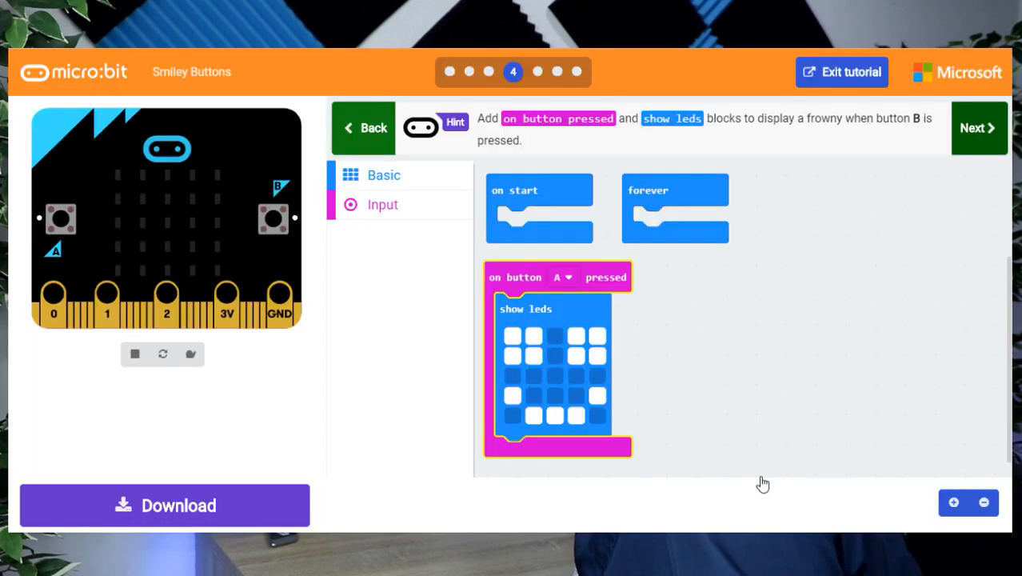
click(382, 204)
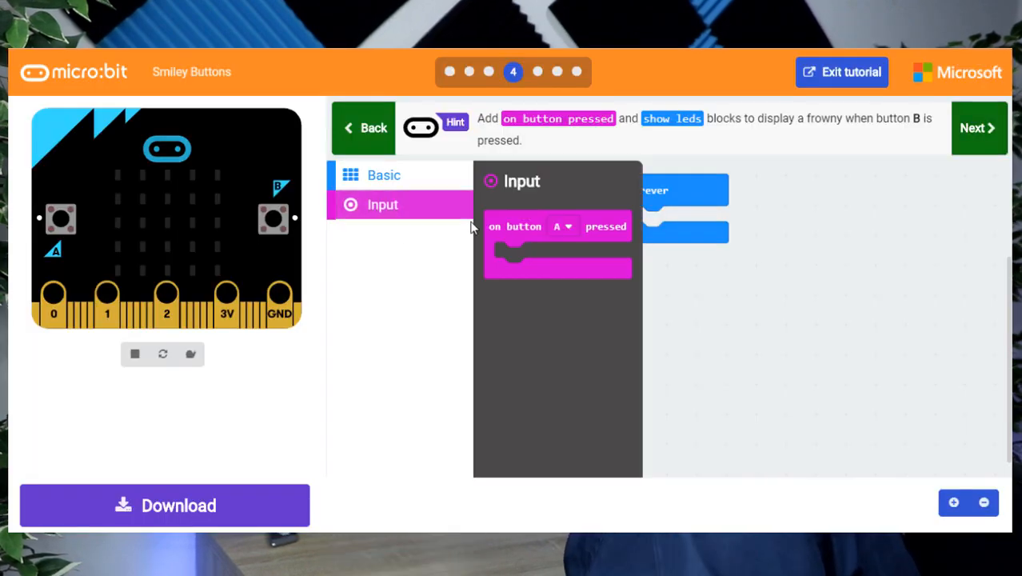
drag(557, 227, 735, 291)
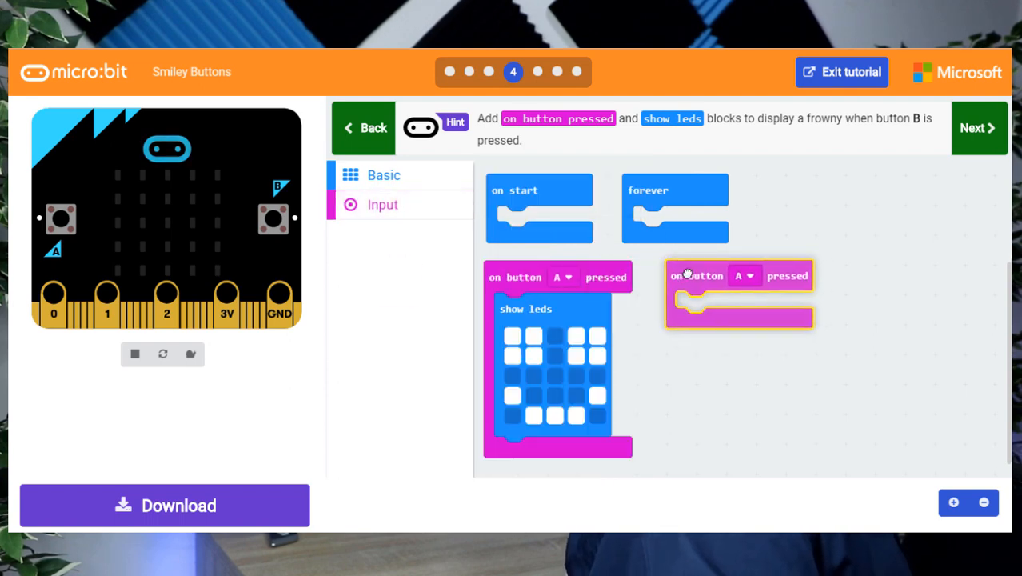
click(749, 276)
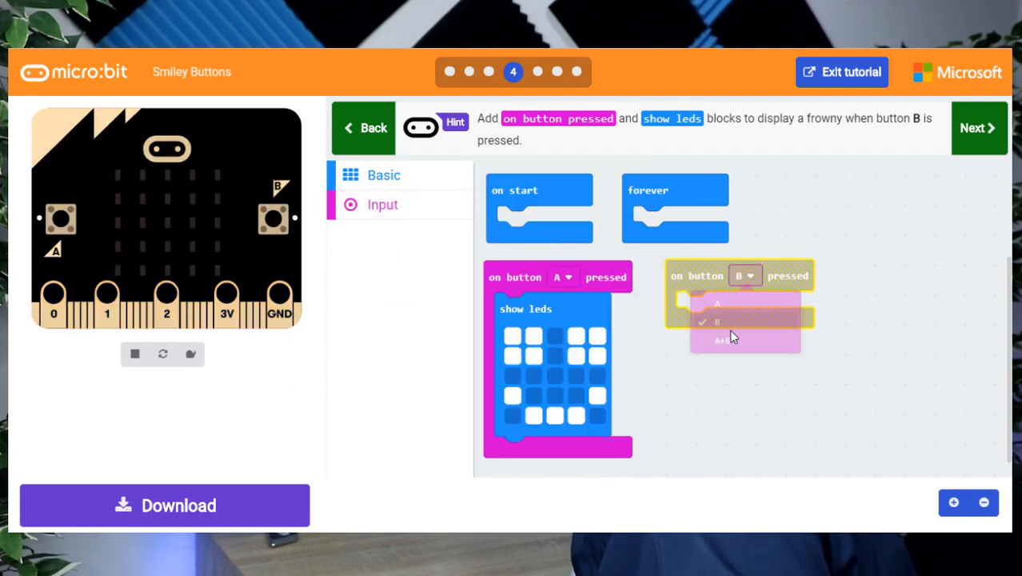
click(384, 174)
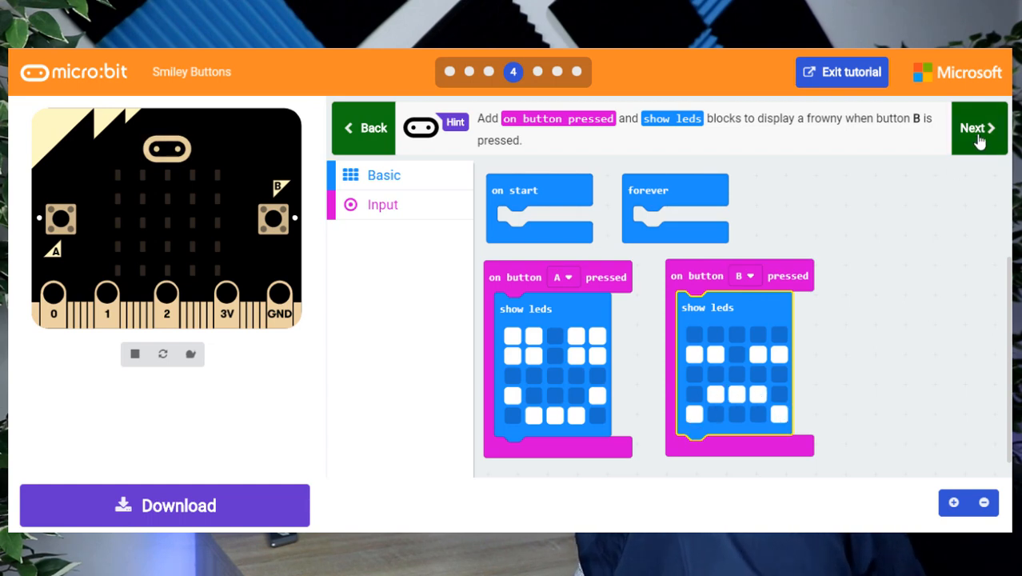
Add an on button A+B pressed handler and light LEDs in its show leds pattern.
click(979, 128)
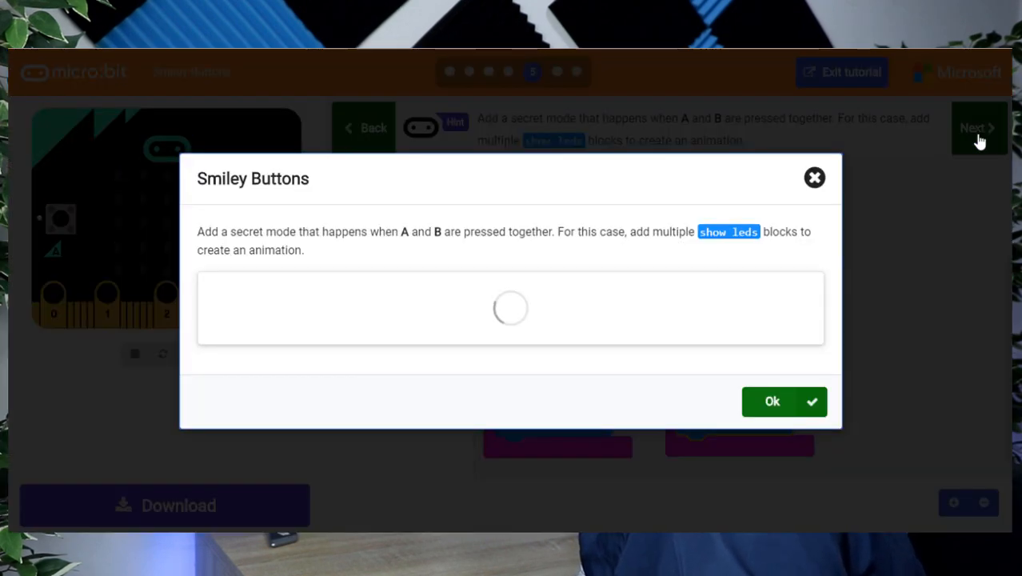
click(771, 400)
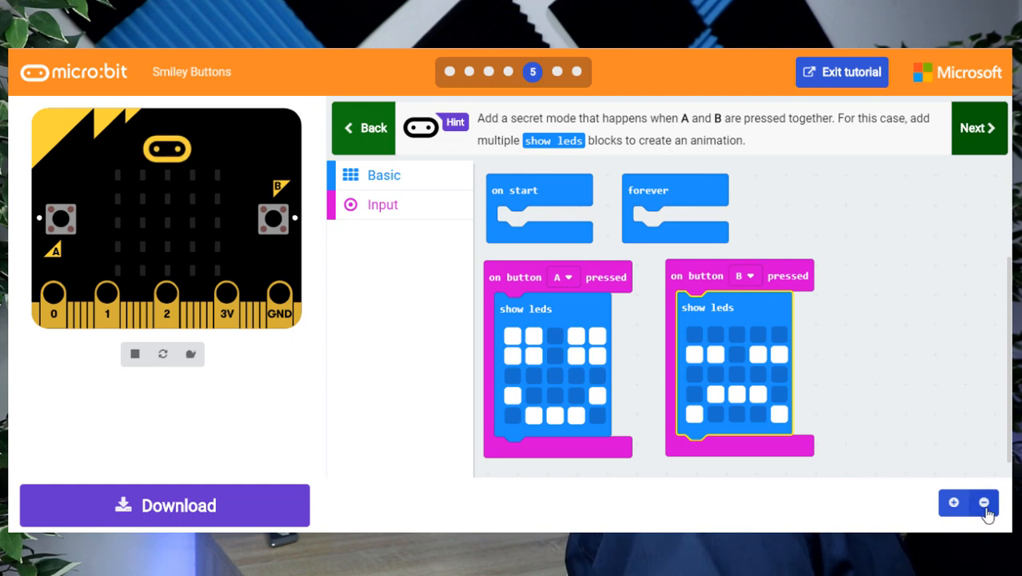
click(984, 502)
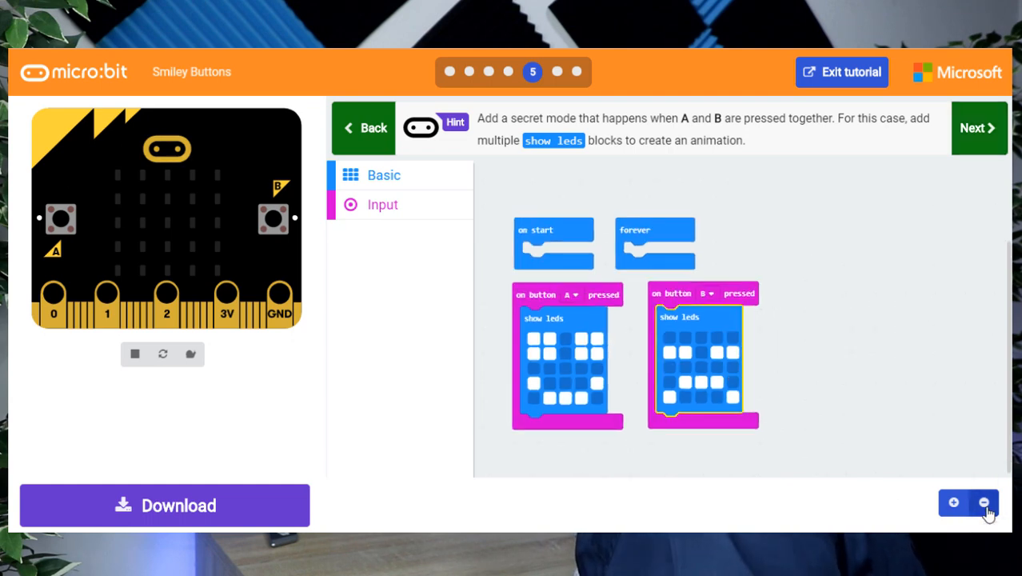
click(382, 204)
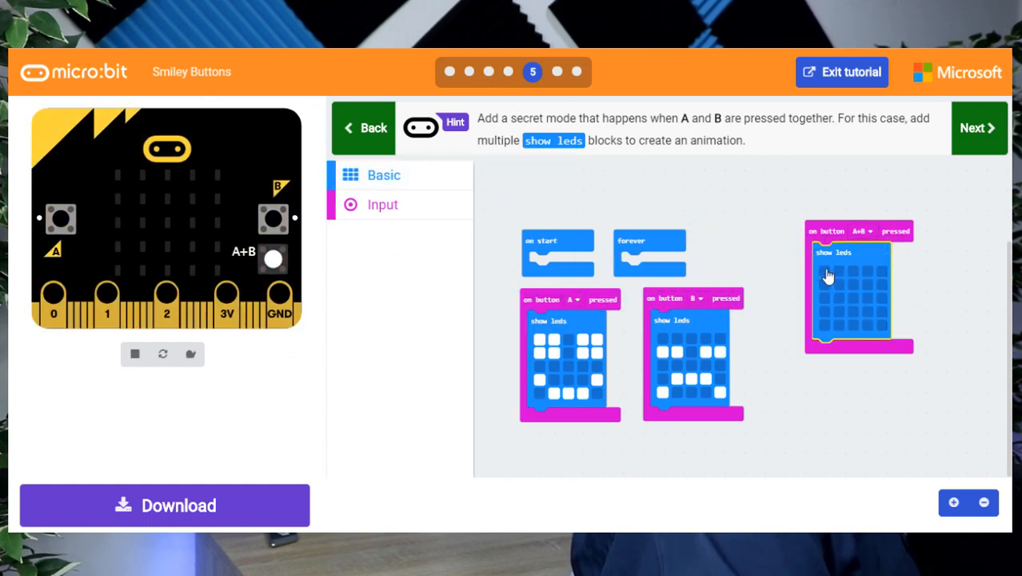
click(840, 275)
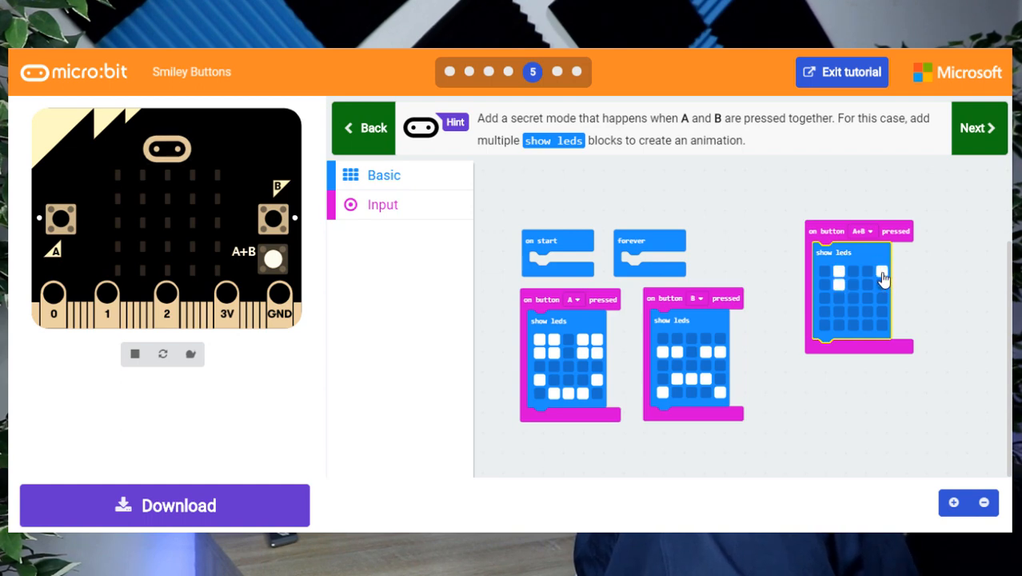
click(823, 312)
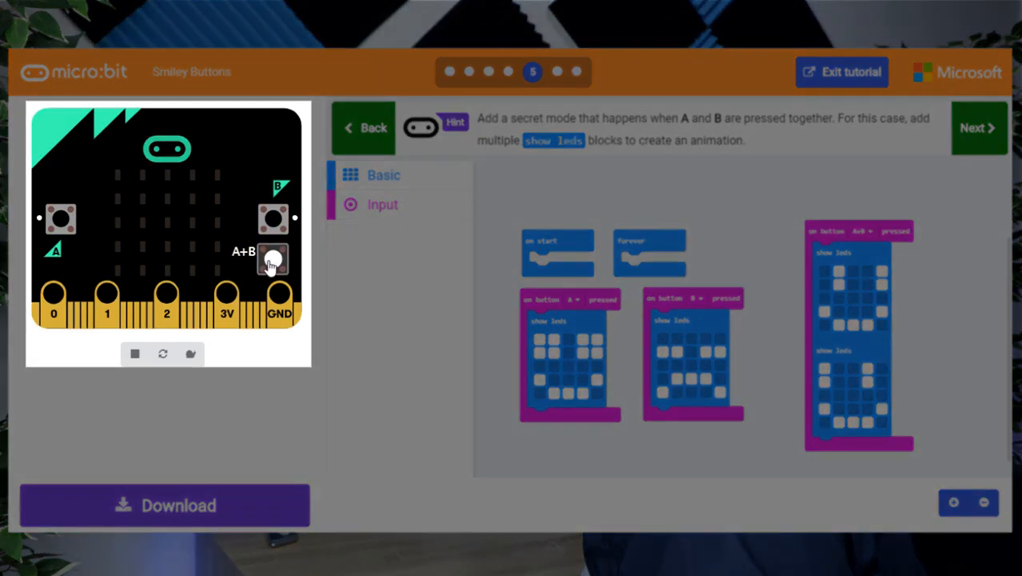
Trigger the A+B secret mode on the simulator, then exit the tutorial to the projects home.
click(271, 259)
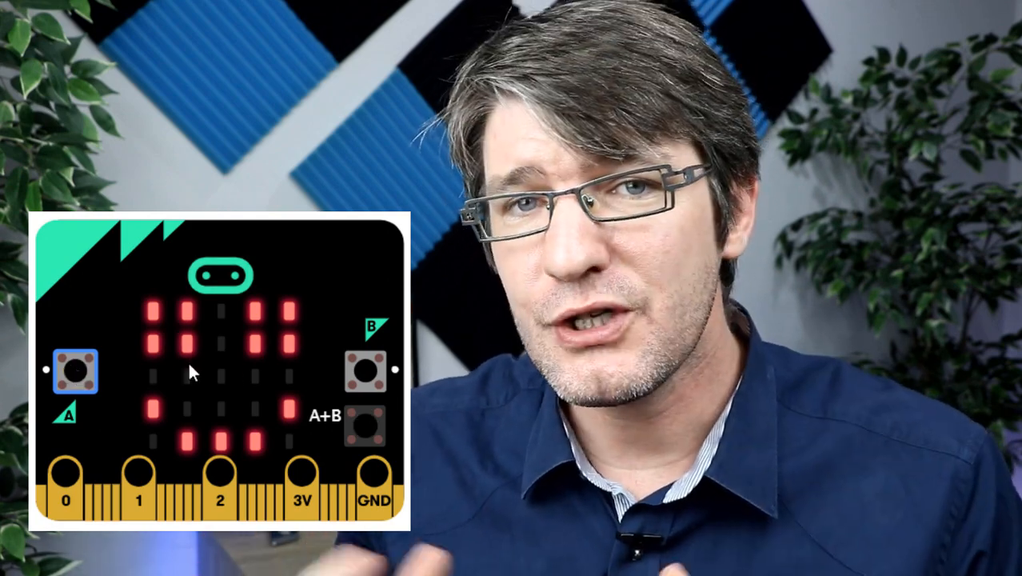
click(368, 371)
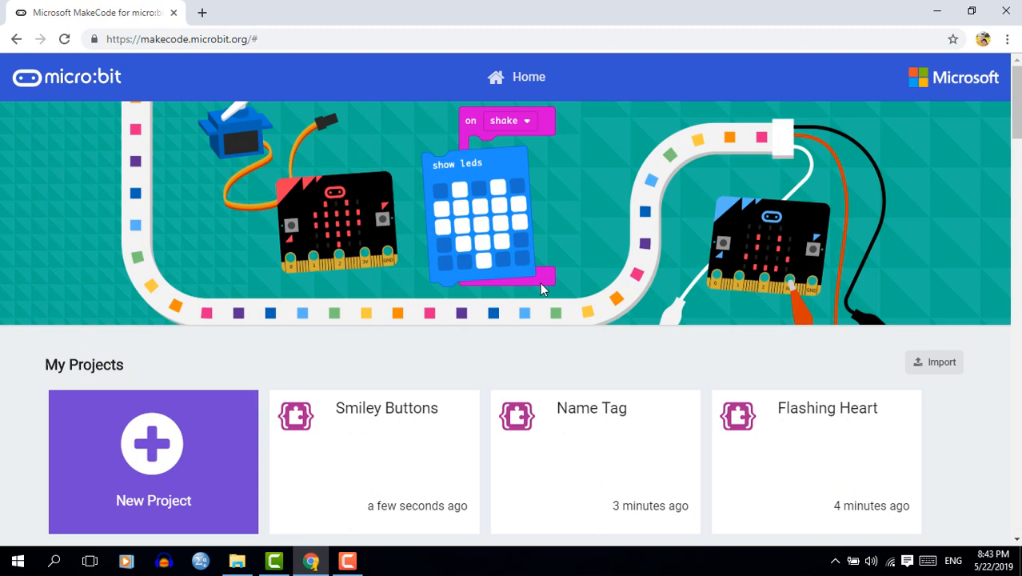
Reopen the saved Name Tag project from My Projects.
scroll(down, 3)
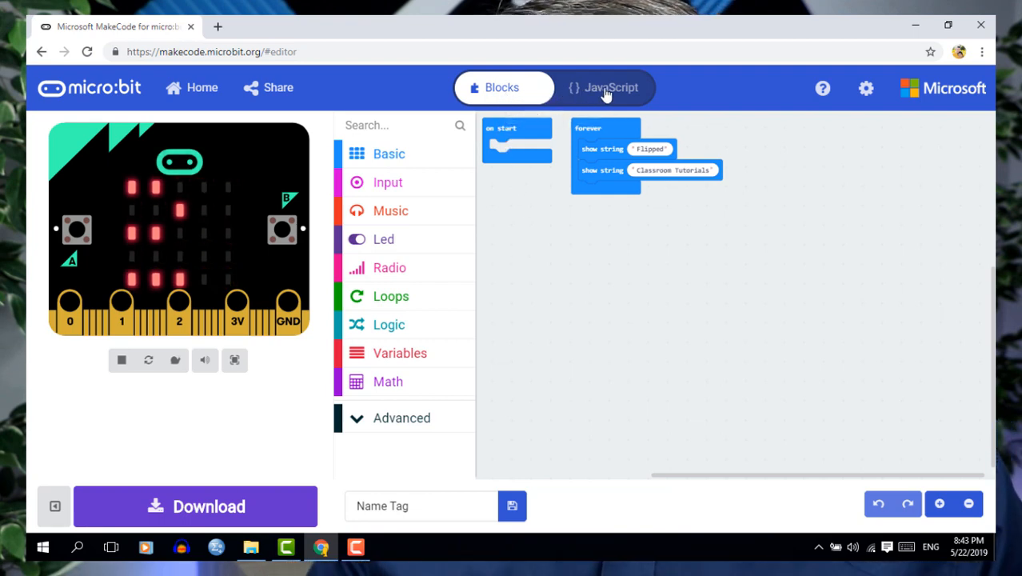
Add basic.showString("test") as a third message in the Name Tag JavaScript code.
click(602, 86)
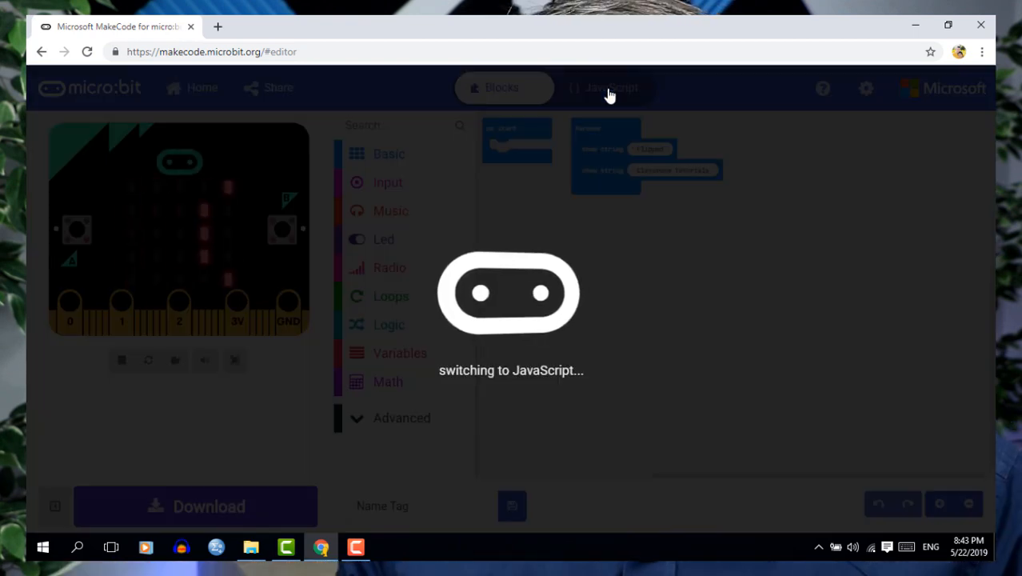
click(604, 87)
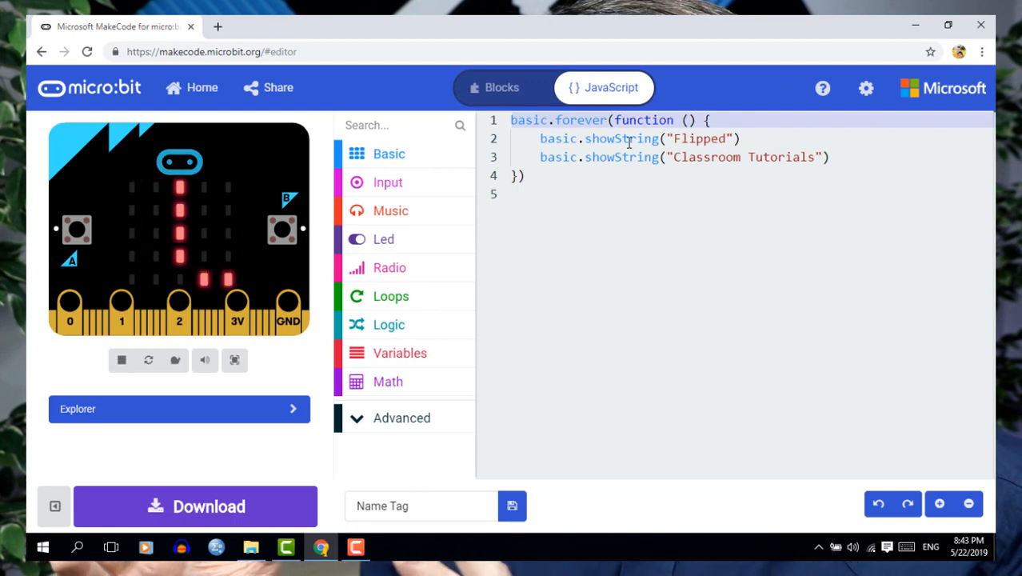
text(basic.)
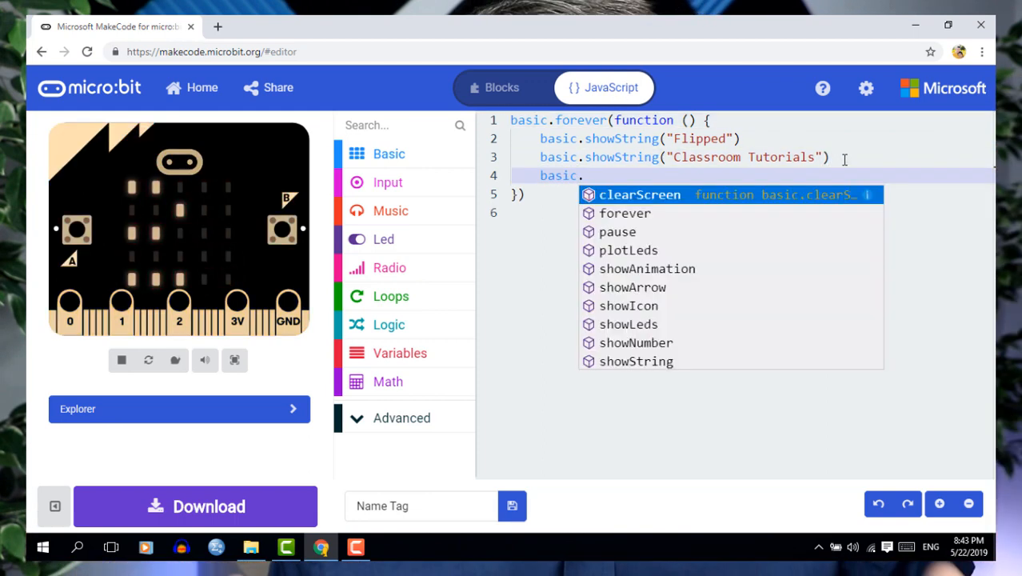
text(showString("test)
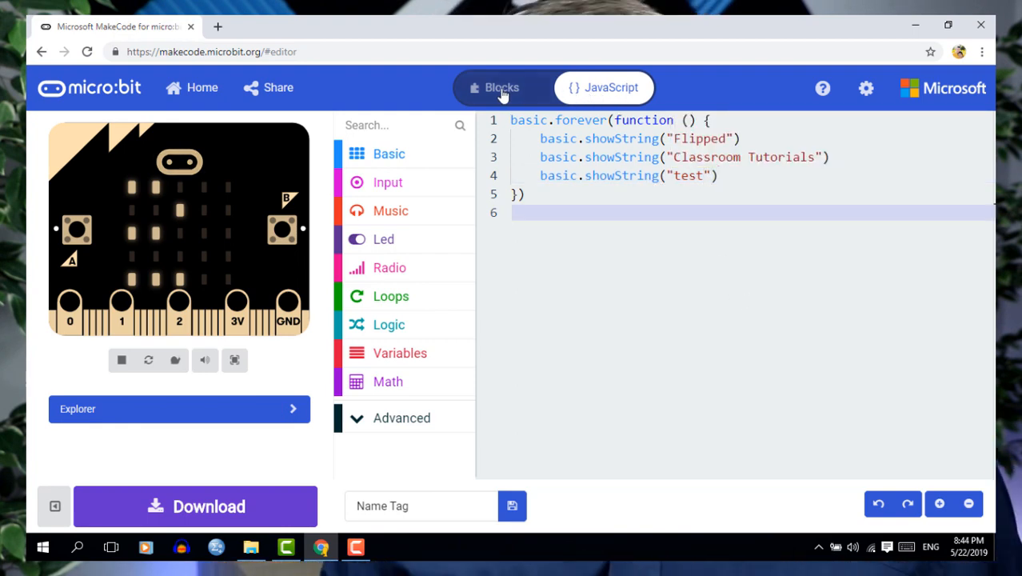
View the new test message as a block, then go to the micro:bit Let's Code page.
click(493, 86)
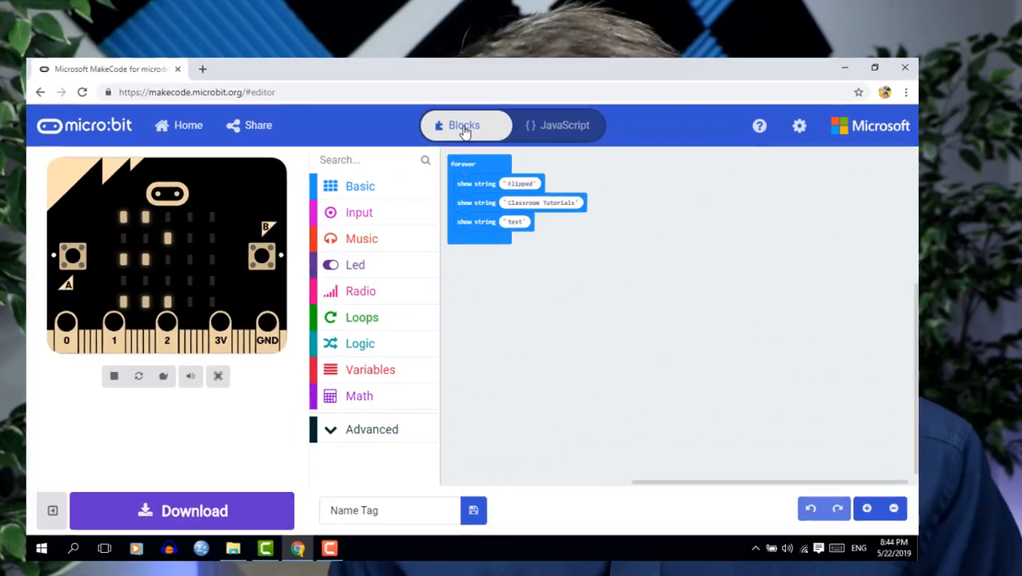
click(177, 125)
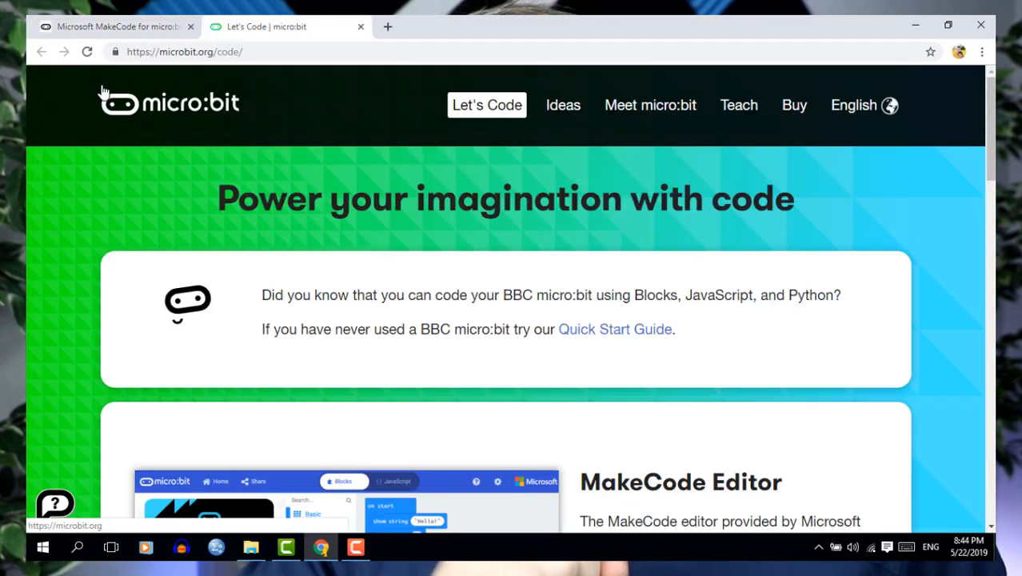
Launch the micro:bit Python editor from the Python Editor section of Let's Code.
scroll(down, 3)
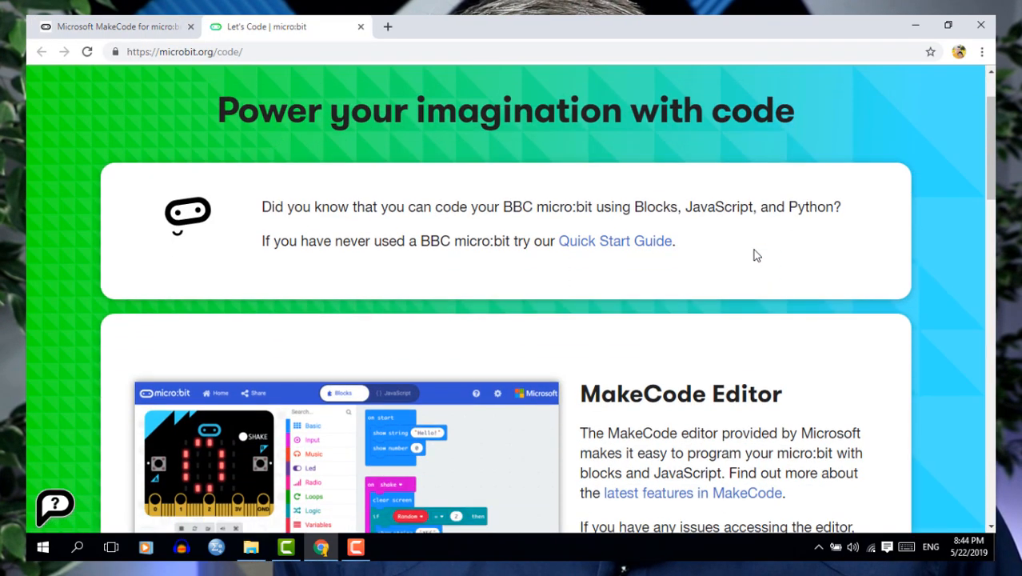
scroll(down, 3)
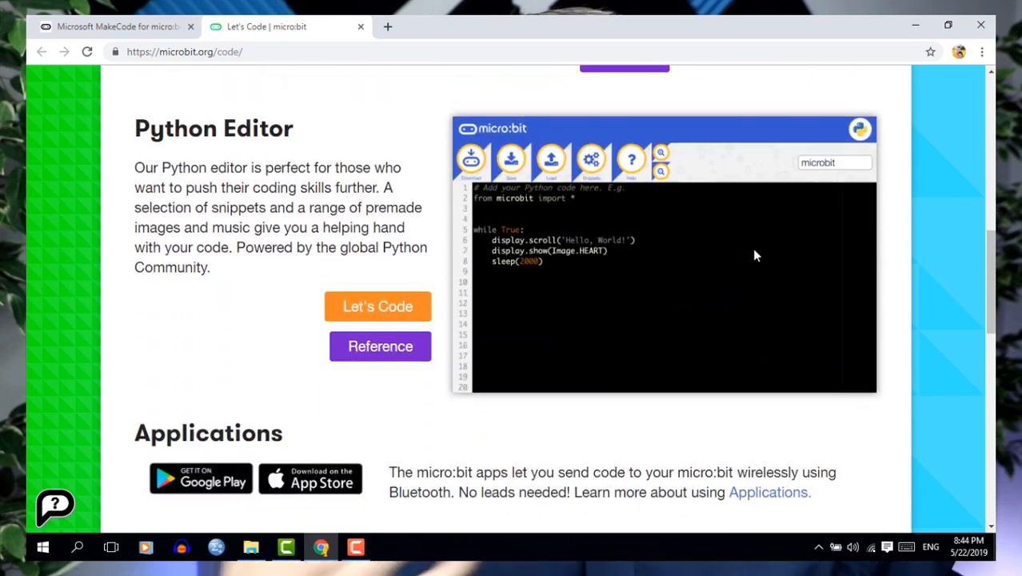
scroll(down, 3)
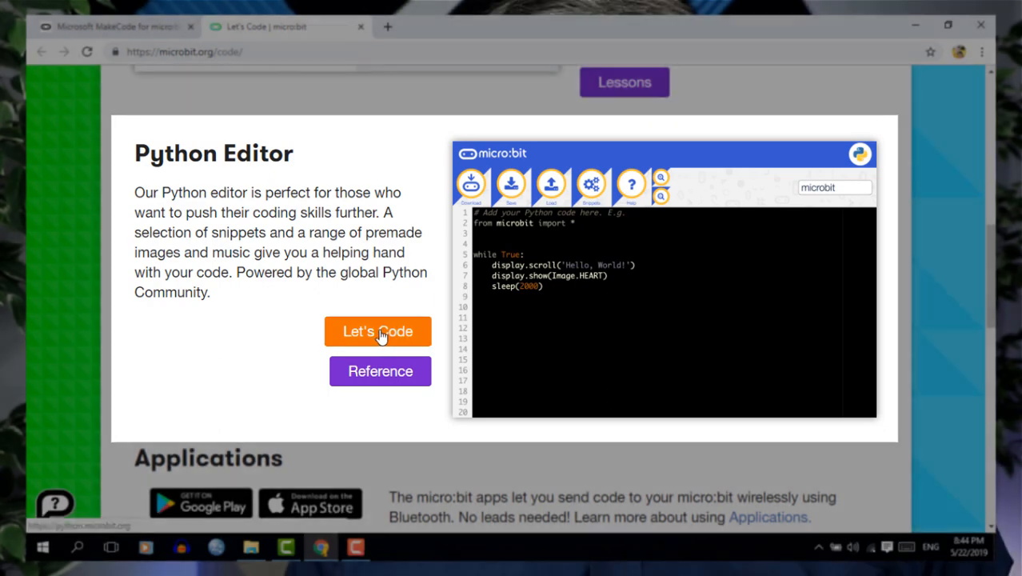
click(377, 331)
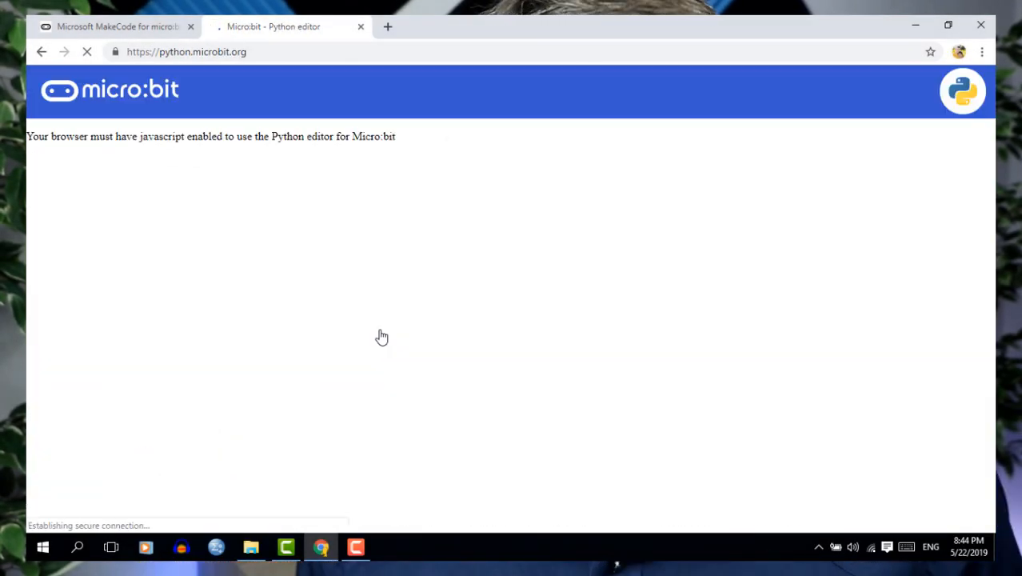